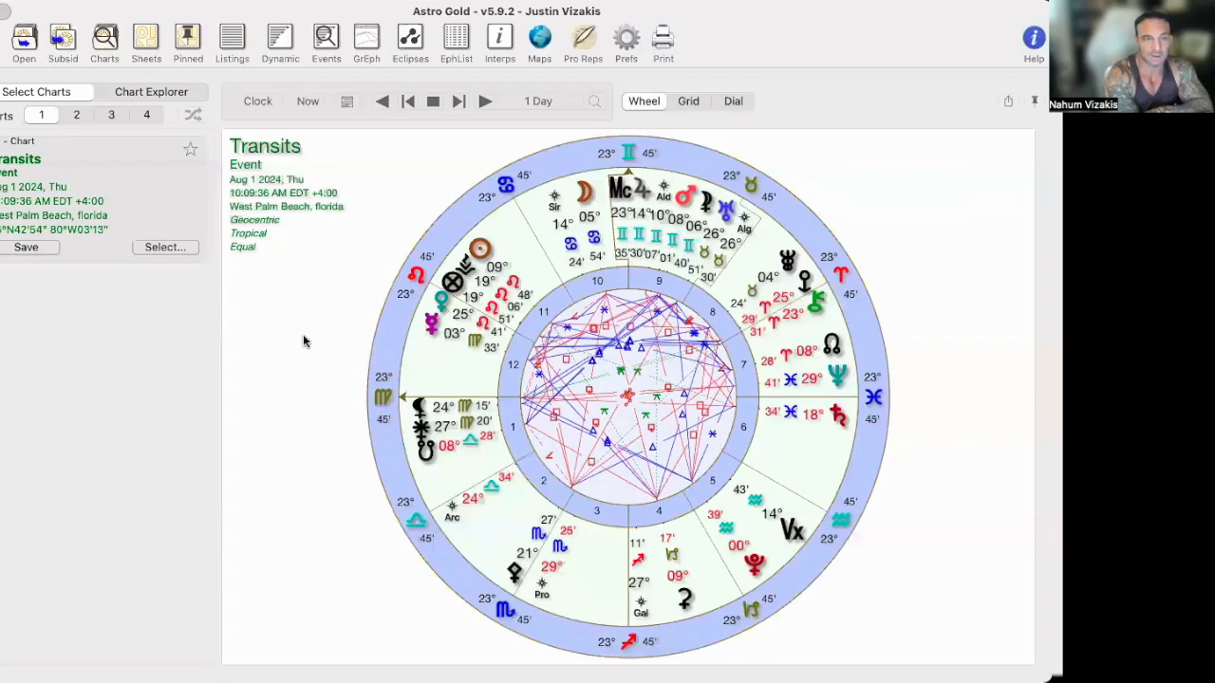
mouse_move(307, 364)
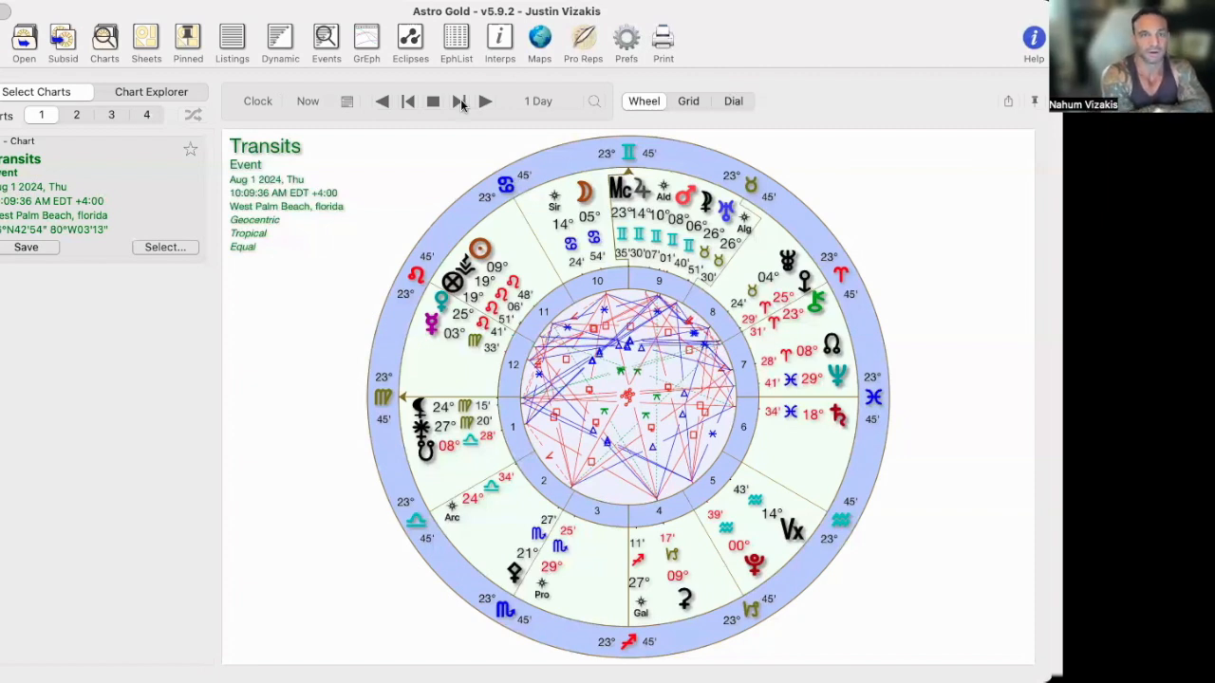
mouse_move(459, 103)
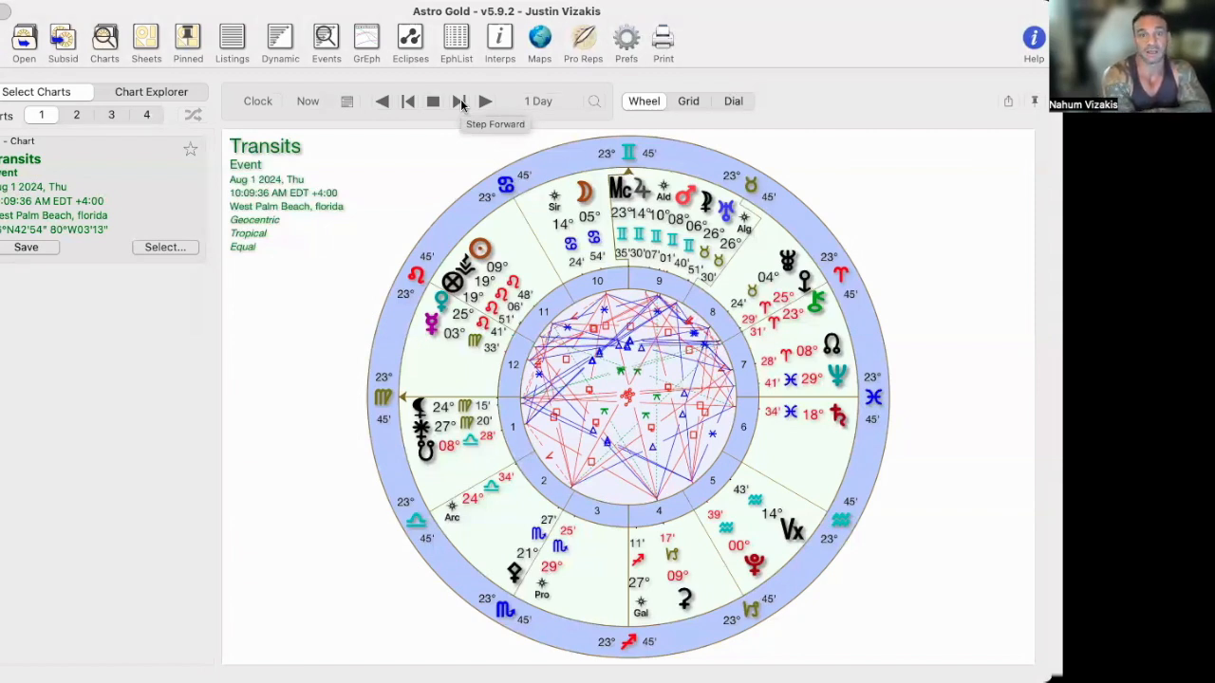
- Step the transits wheel forward one day at a time to Sunday, Aug 4, 2024
click(460, 100)
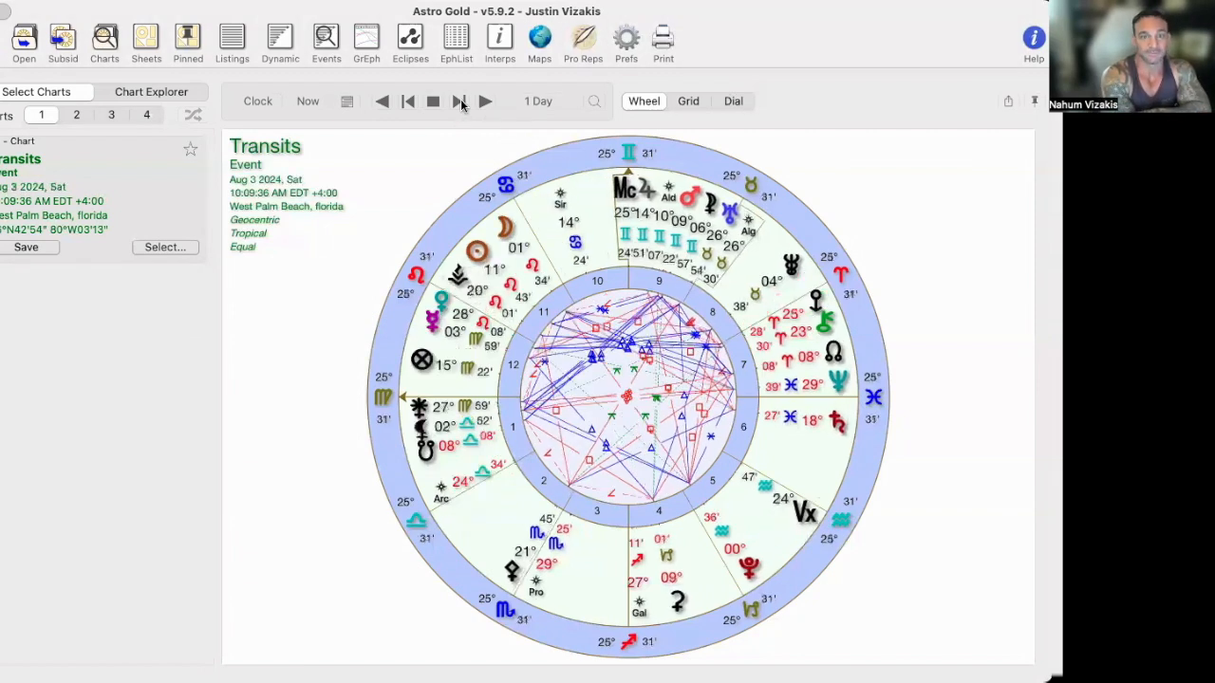
click(460, 101)
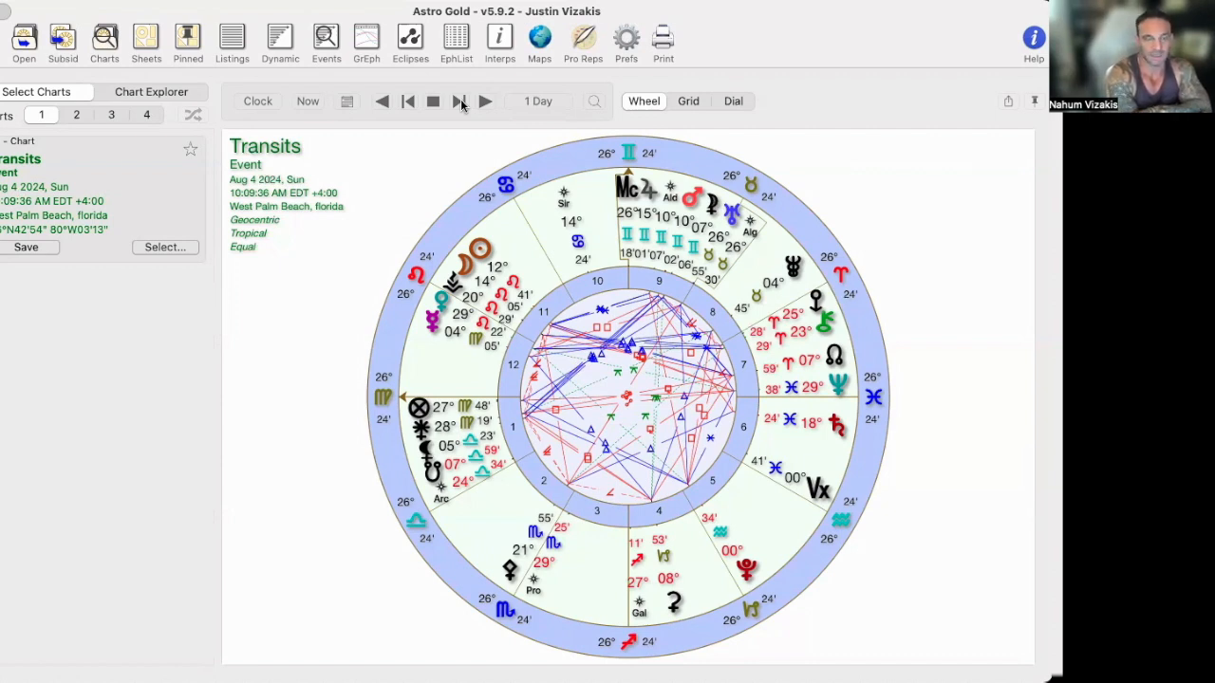
- Advance the transits chart day by day to Wednesday, Aug 7, 2024
click(459, 101)
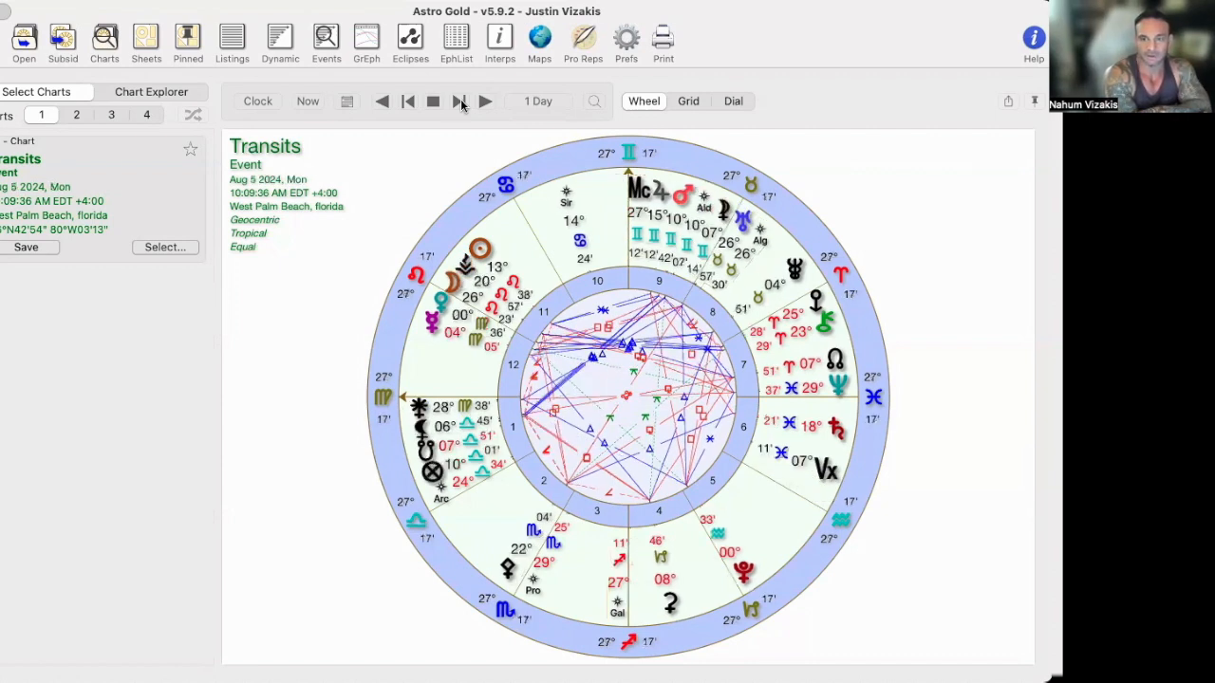
click(459, 102)
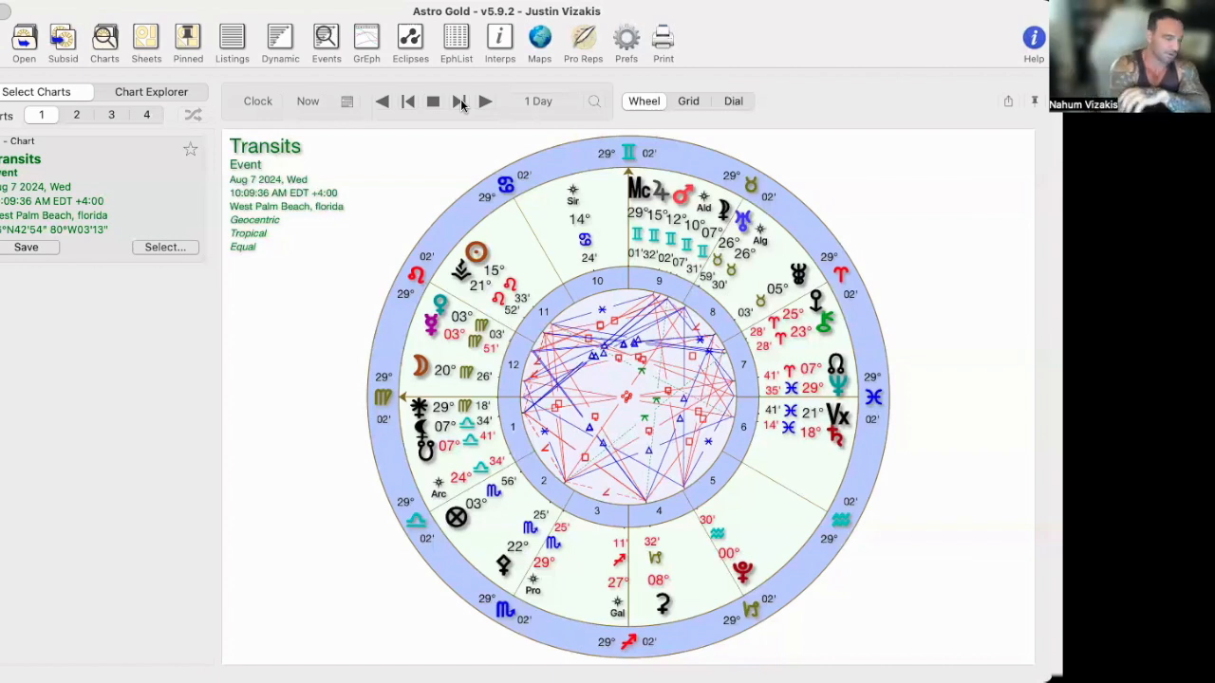
- Step the transits wheel forward in 1-day increments to Tuesday, Aug 13, 2024
click(459, 101)
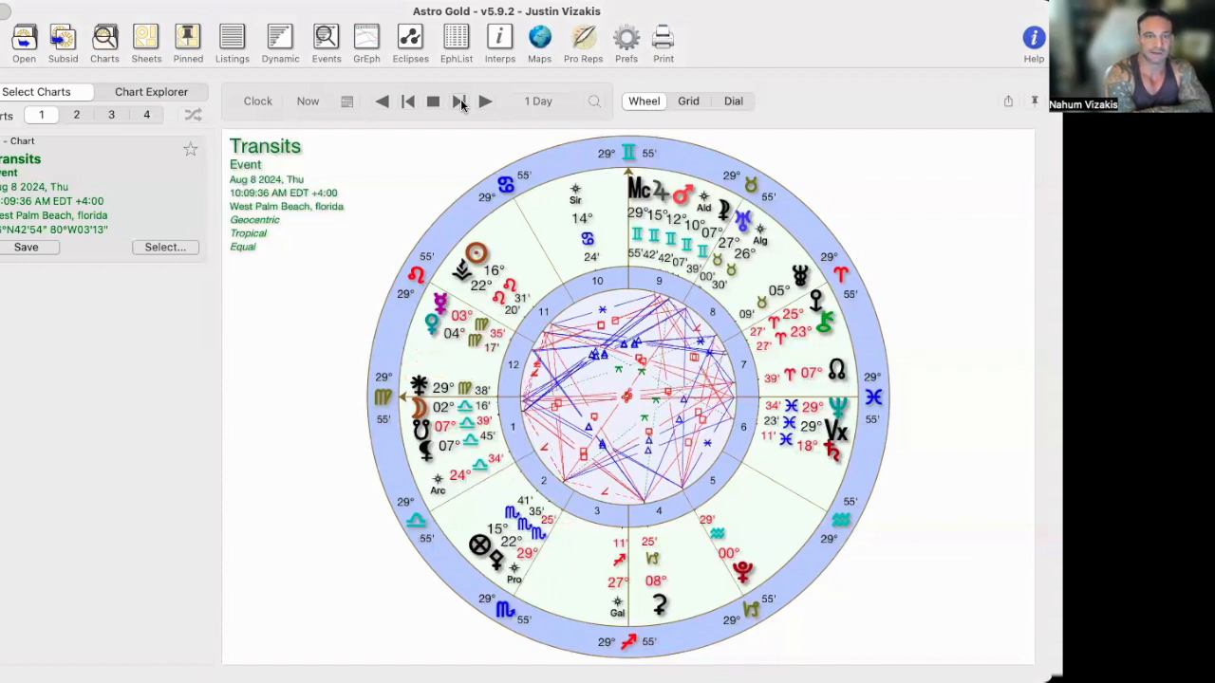
click(460, 102)
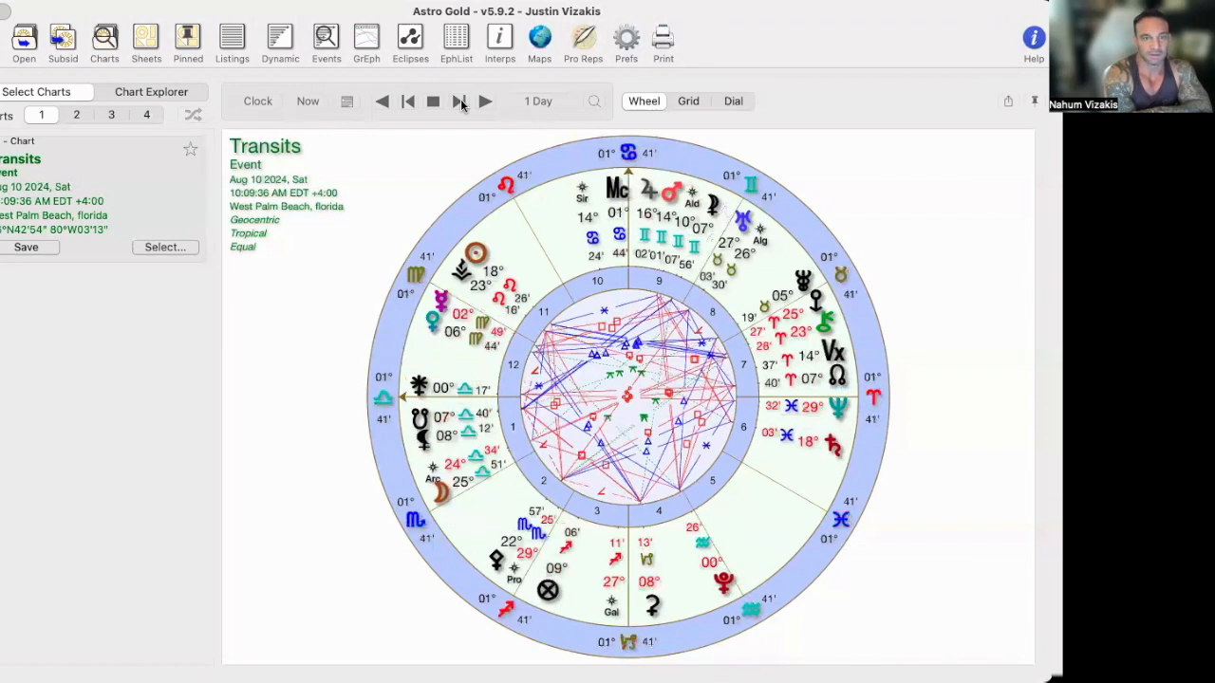
click(460, 100)
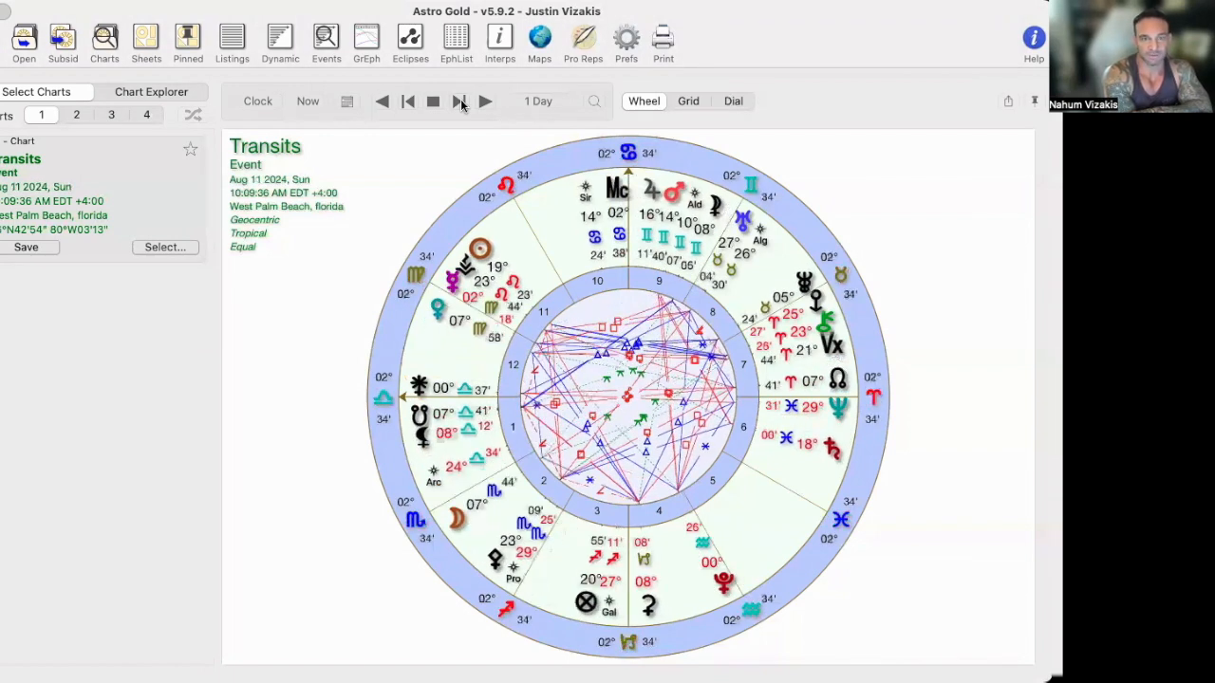
click(459, 100)
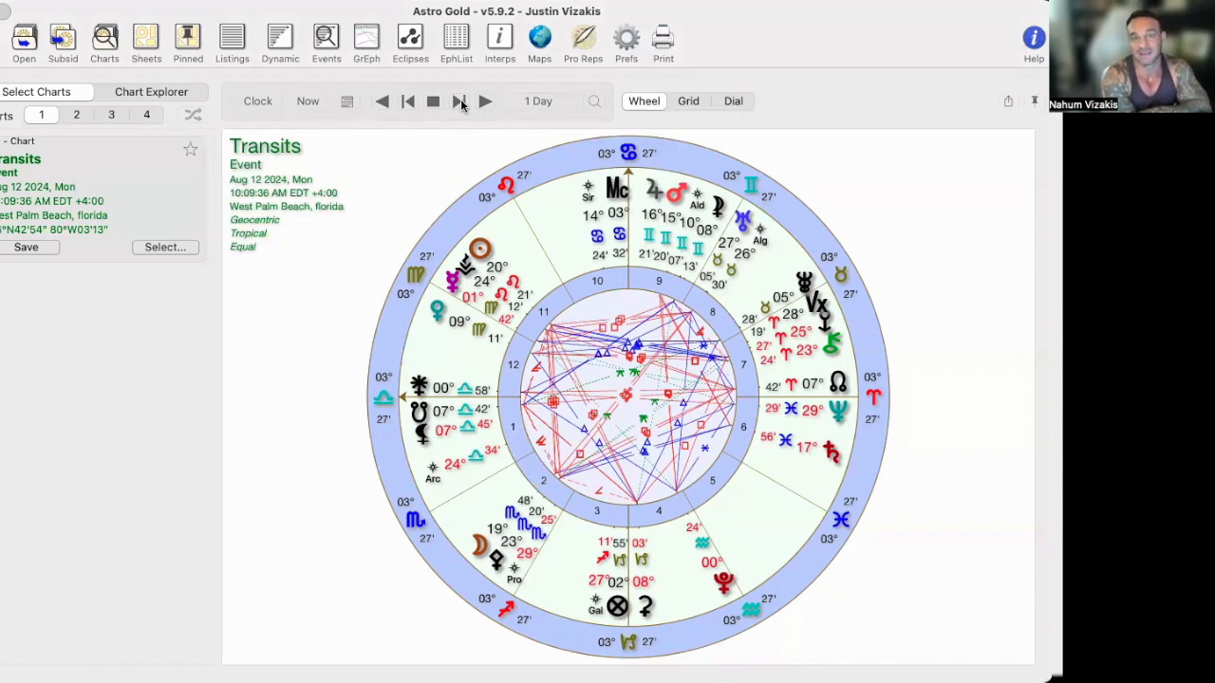
click(459, 100)
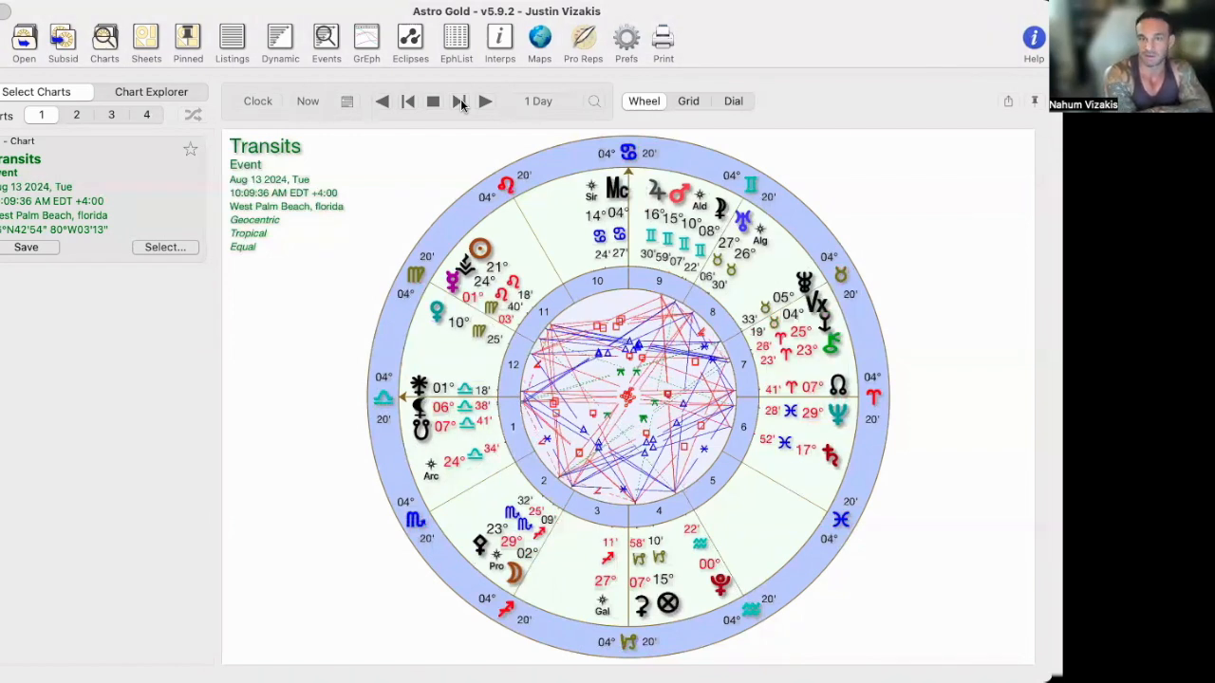
- Advance the transits chart one more day to Wednesday, Aug 14, 2024
click(460, 100)
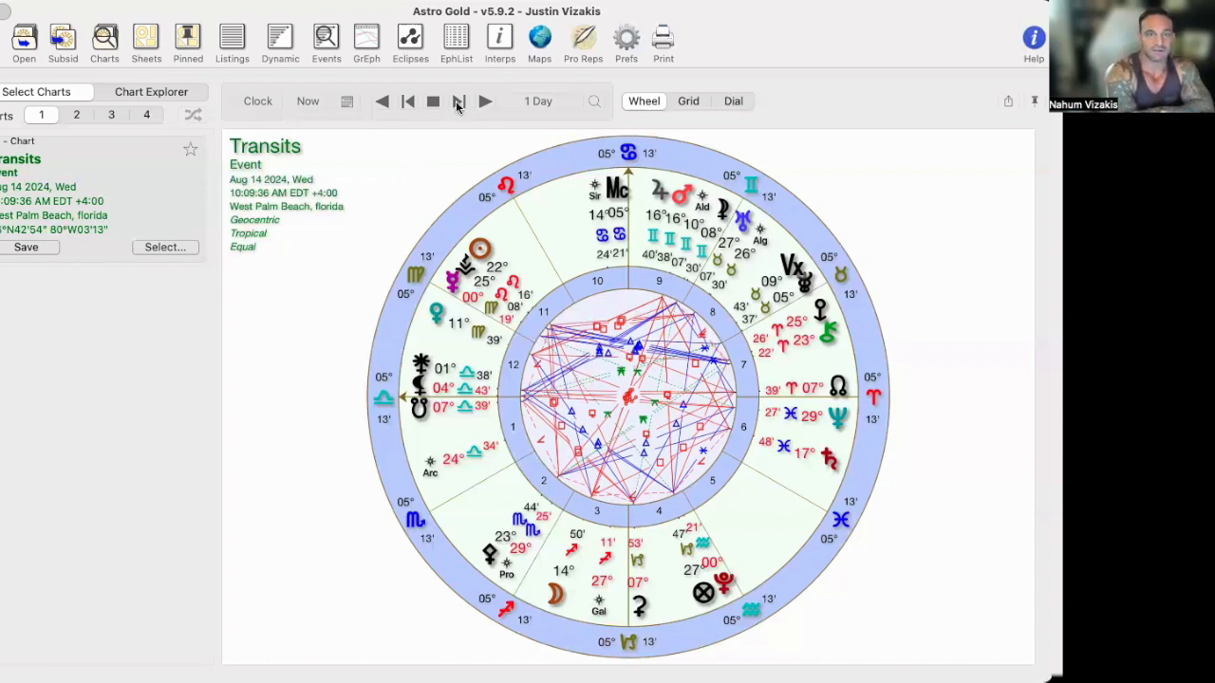
- Step the transits wheel forward through Aug 15 and Aug 16, 2024, and one day beyond
click(486, 100)
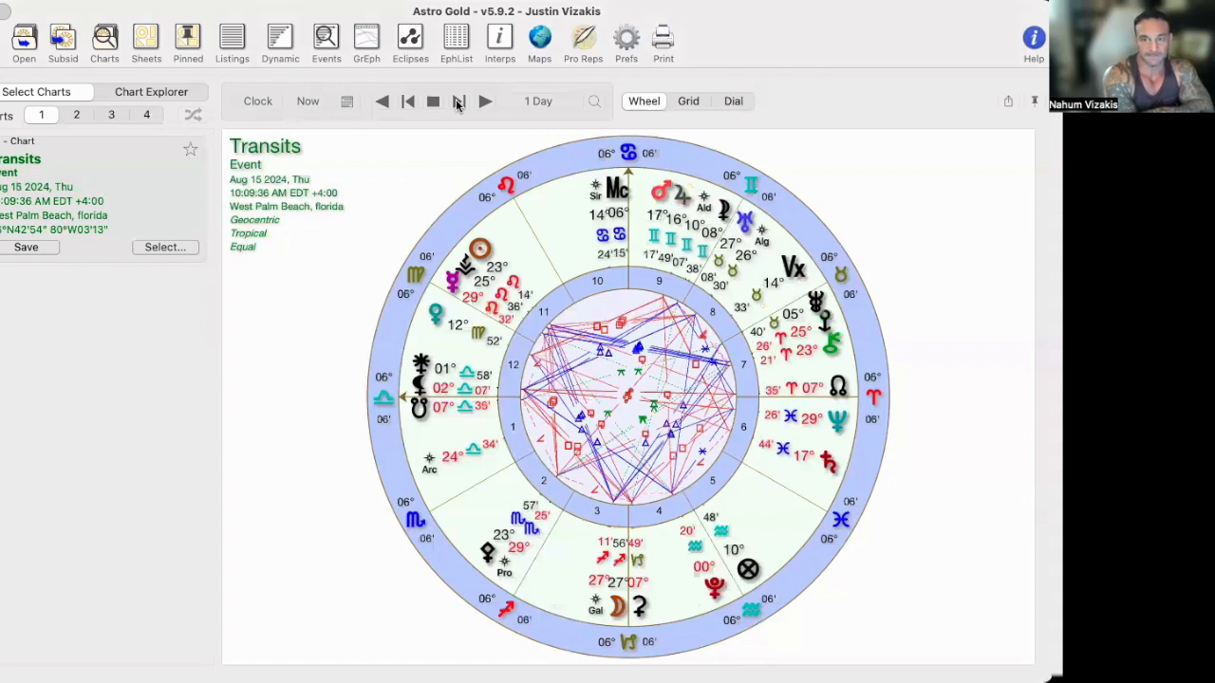
click(486, 100)
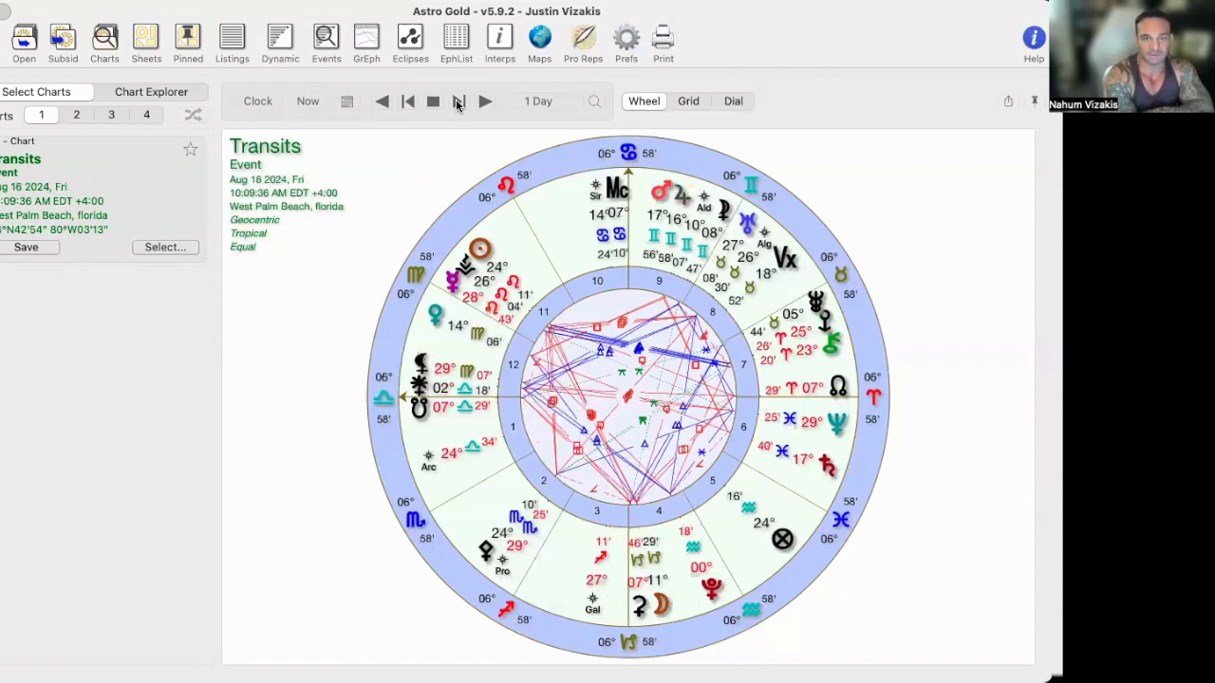
click(486, 101)
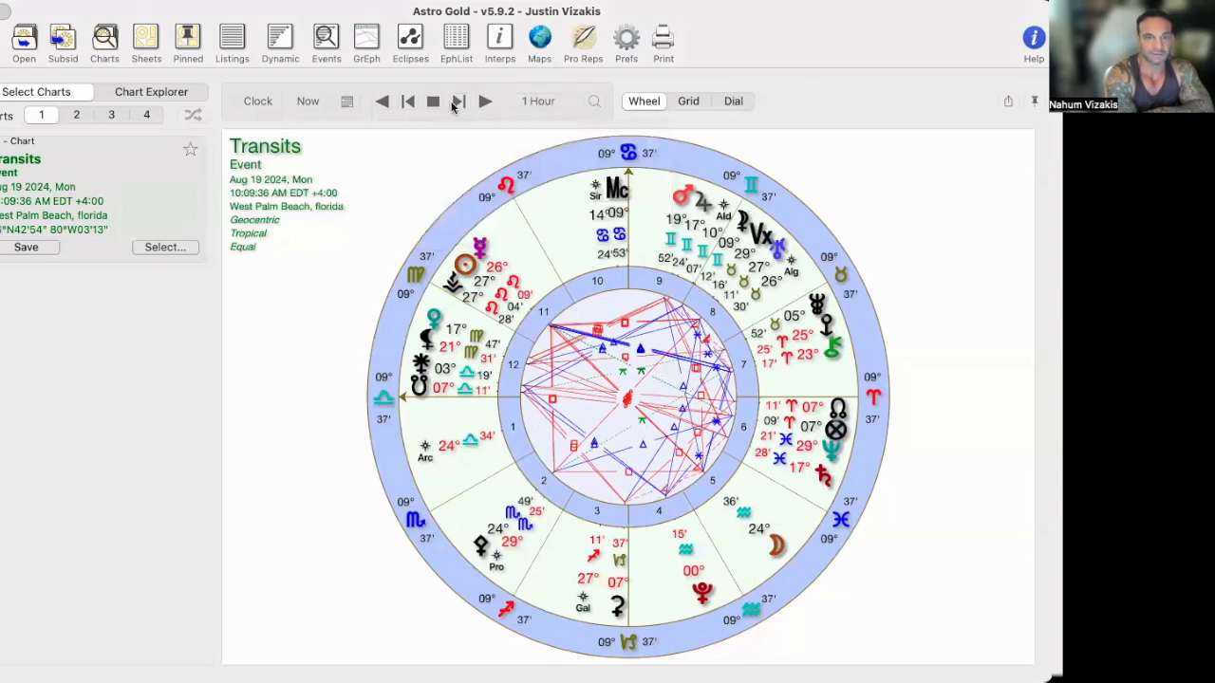
click(486, 101)
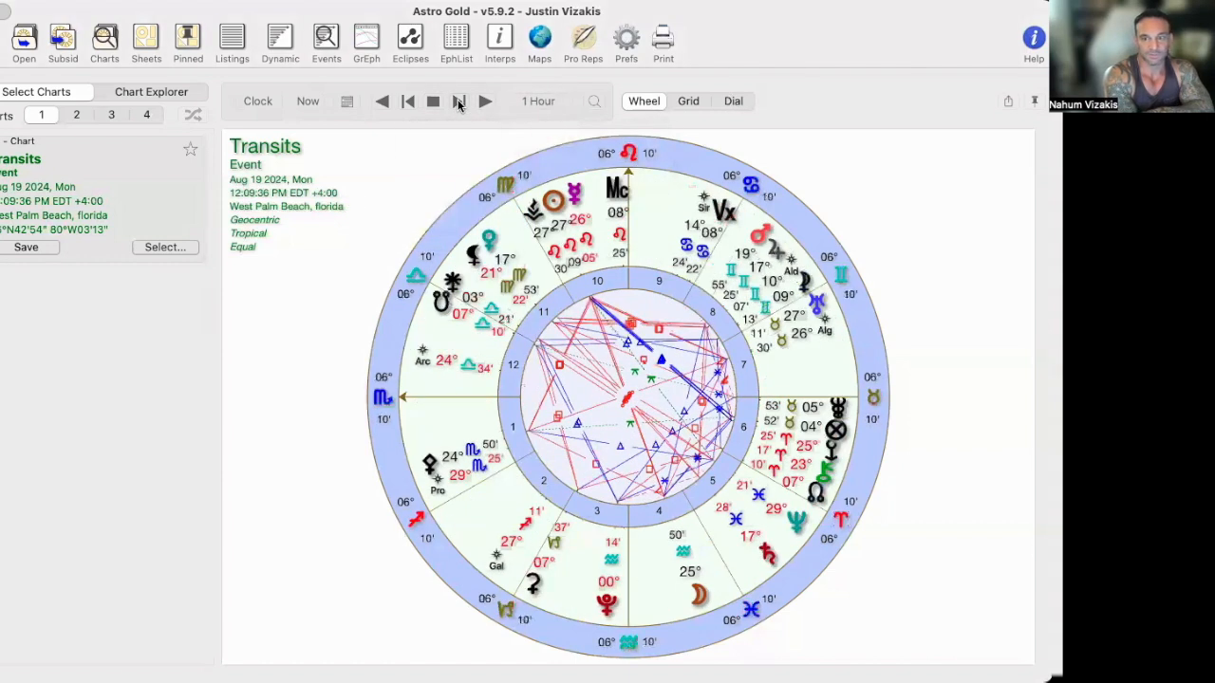
click(486, 100)
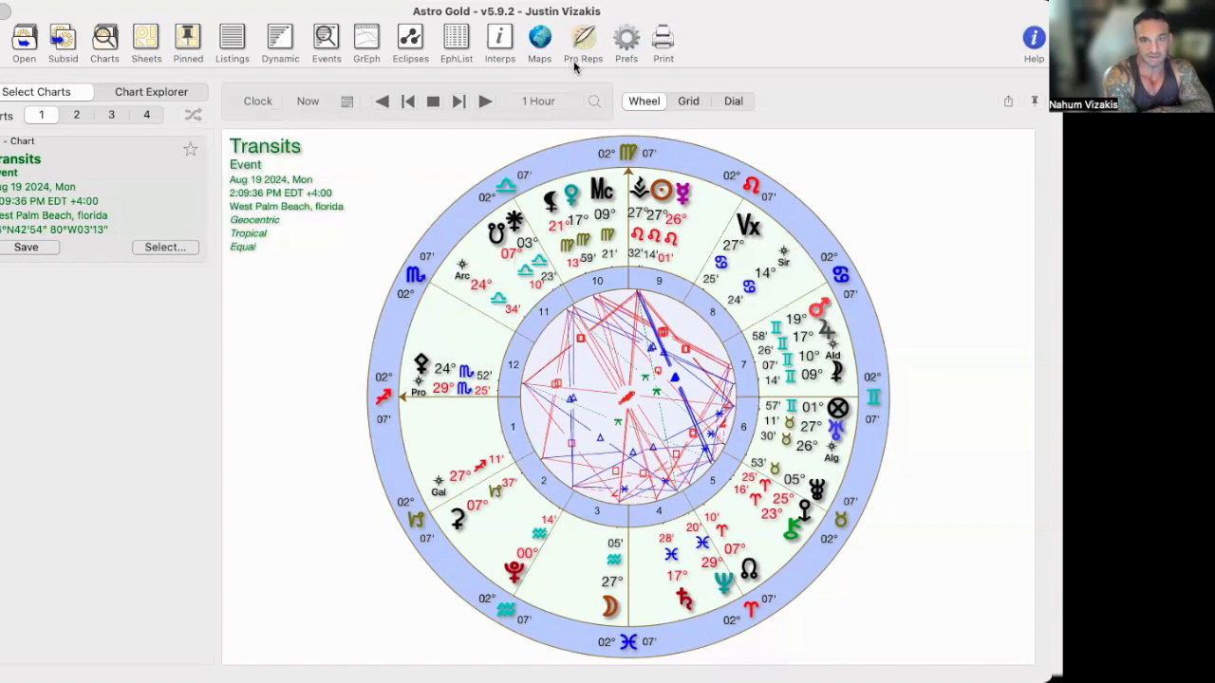
mouse_move(539, 100)
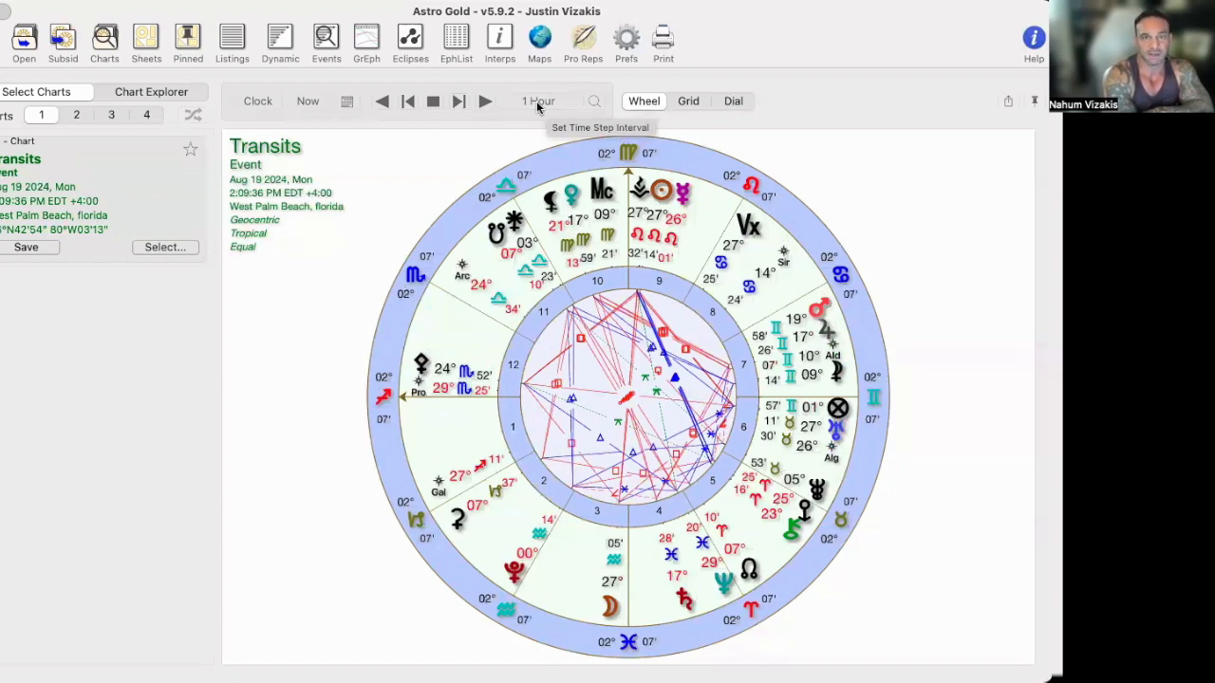
click(539, 101)
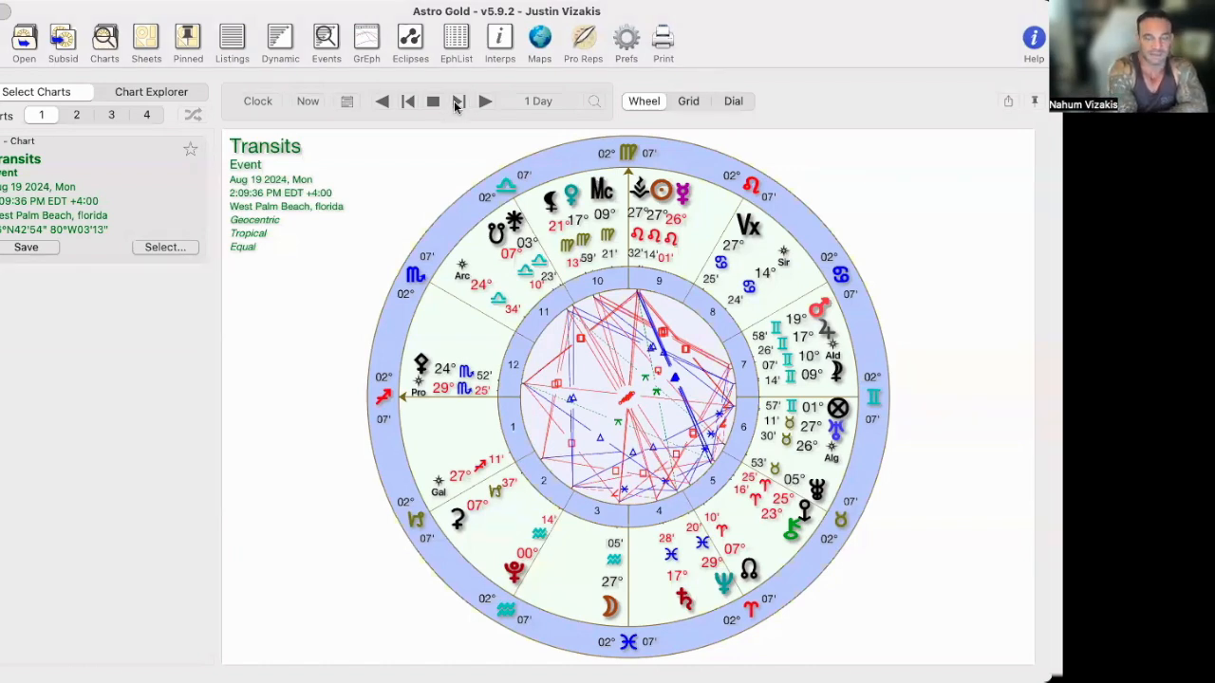
mouse_move(459, 100)
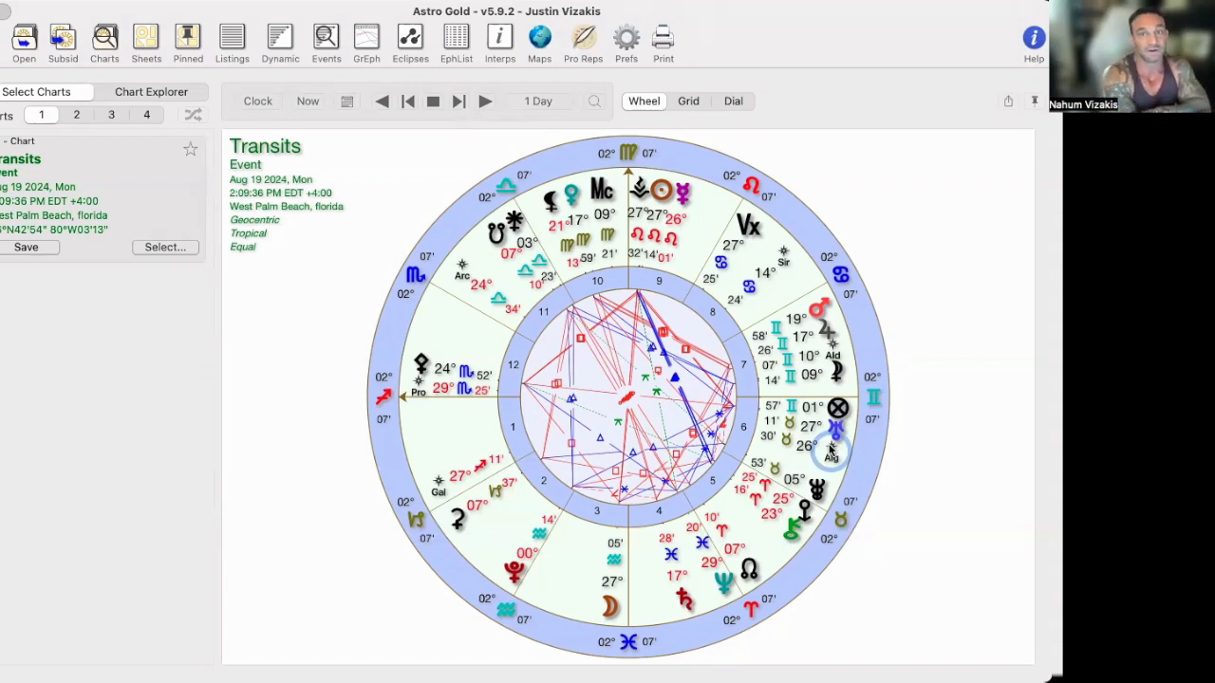
mouse_move(465, 129)
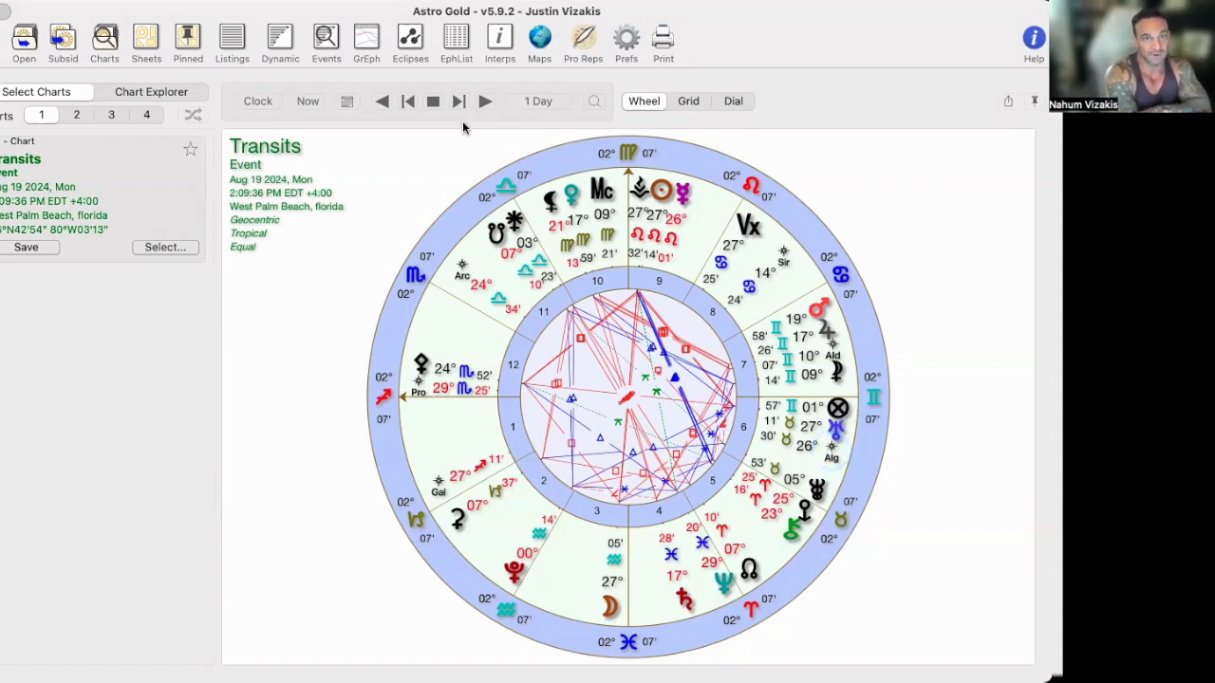
mouse_move(459, 102)
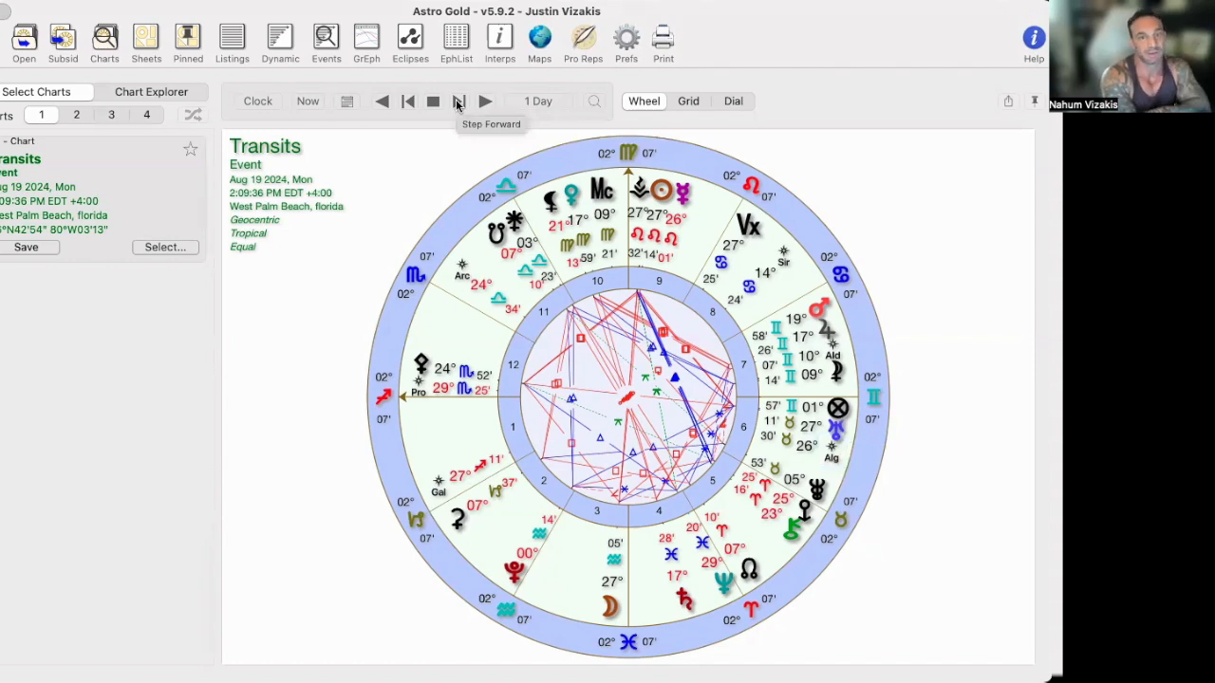
- Advance the transits chart day by day from Aug 20 through Aug 23, 2024
click(486, 100)
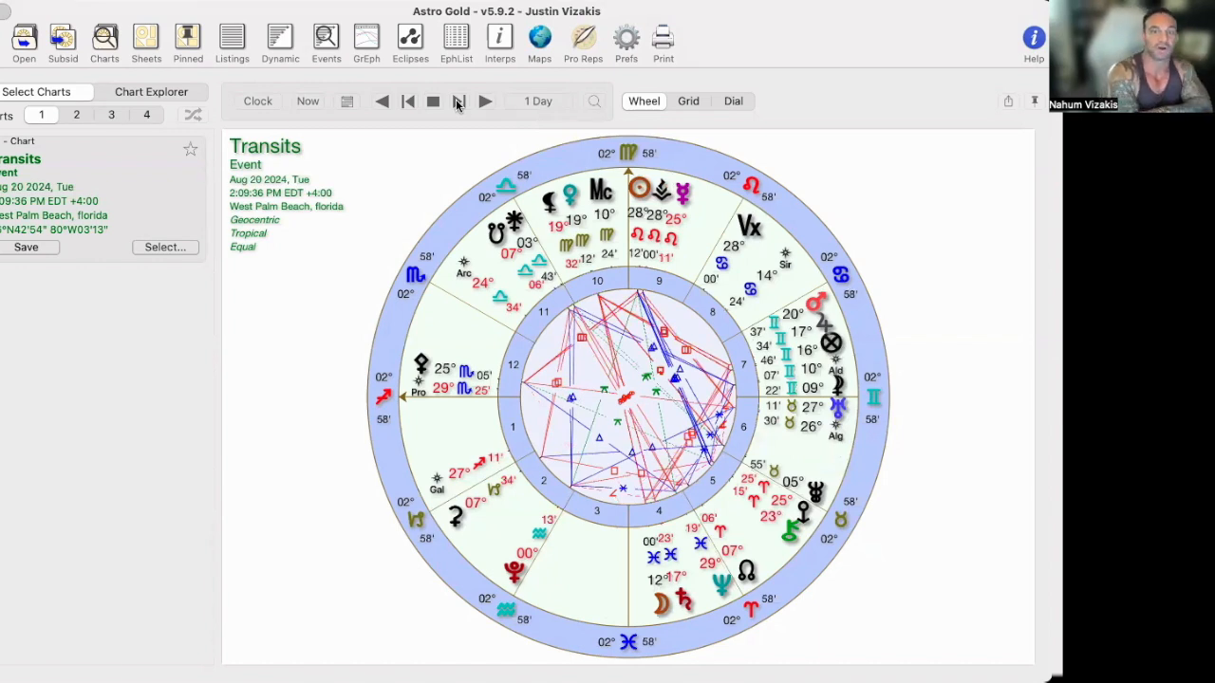
click(486, 101)
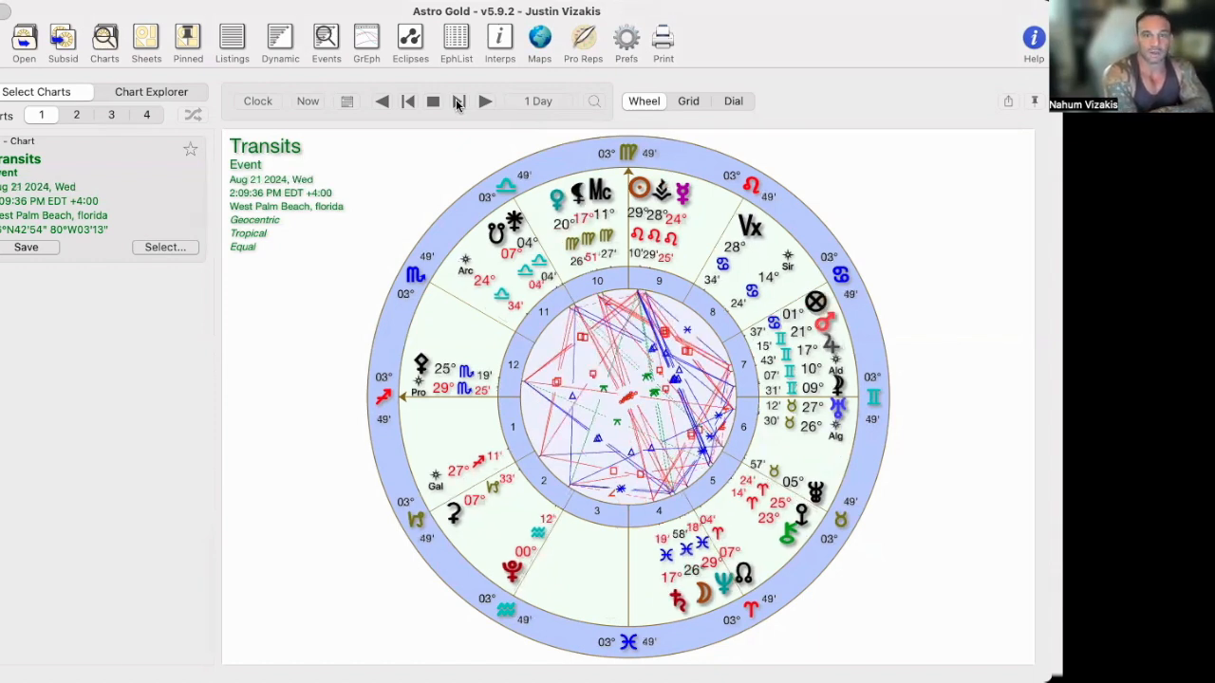
click(459, 100)
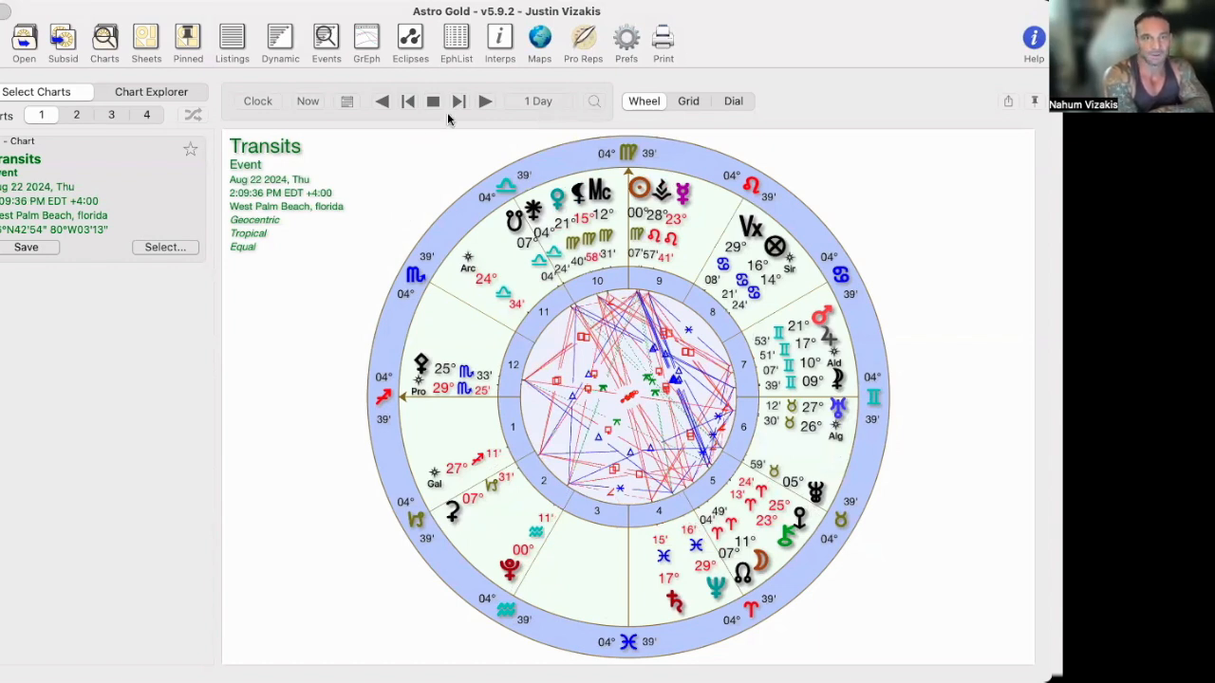
mouse_move(459, 103)
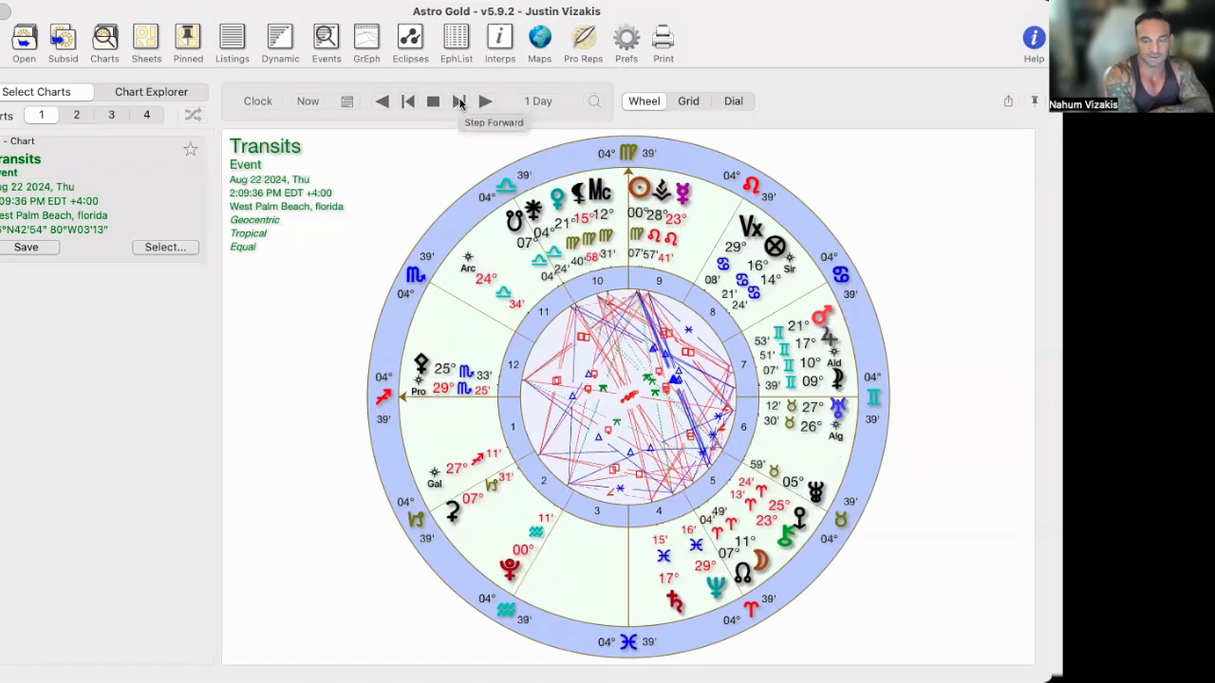
click(459, 100)
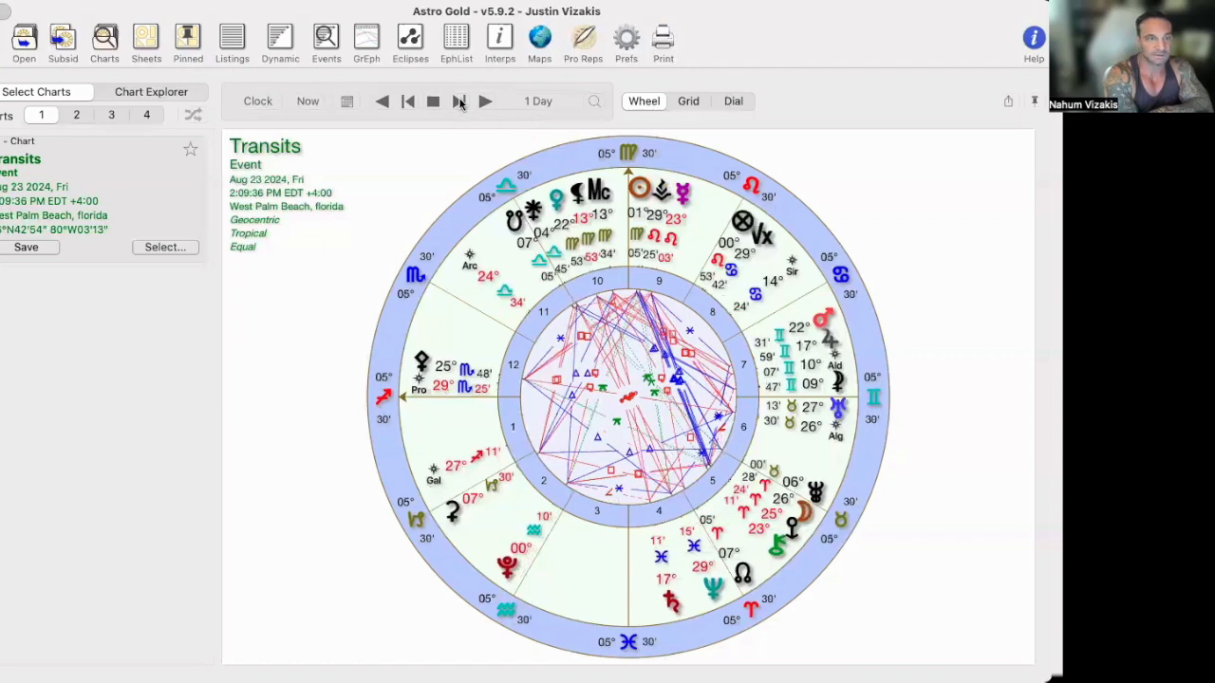
- Continue stepping forward through Aug 24–27 to Wednesday, Aug 28, 2024
click(460, 100)
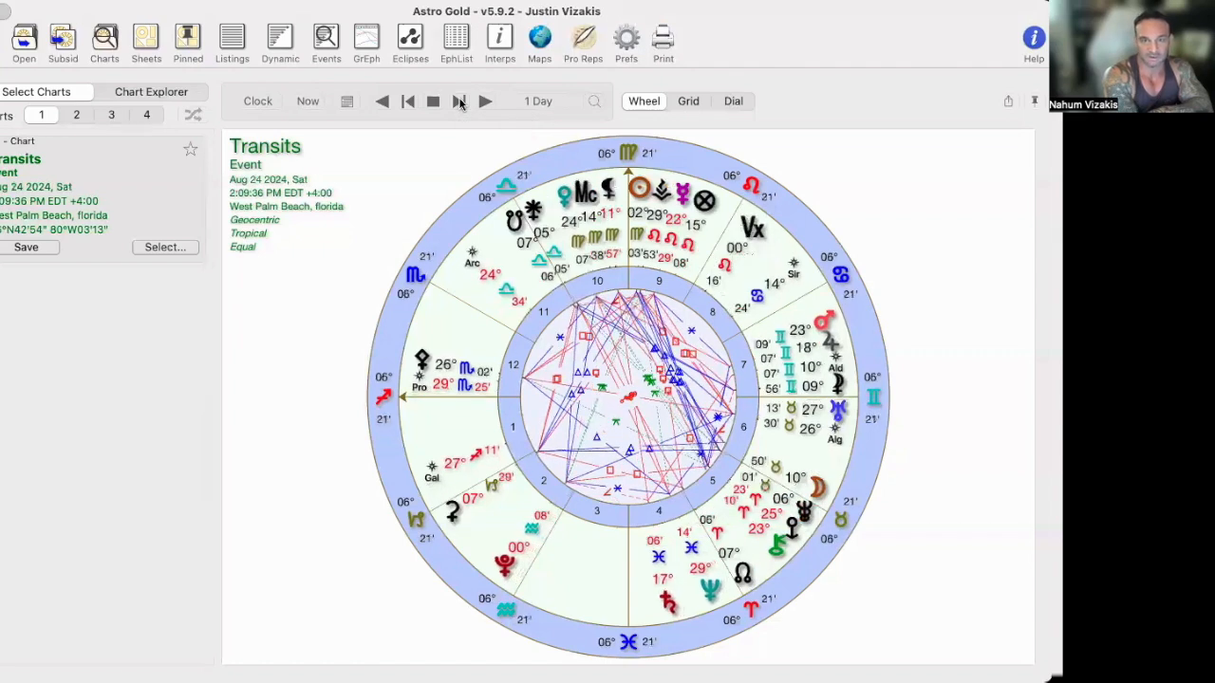
click(459, 101)
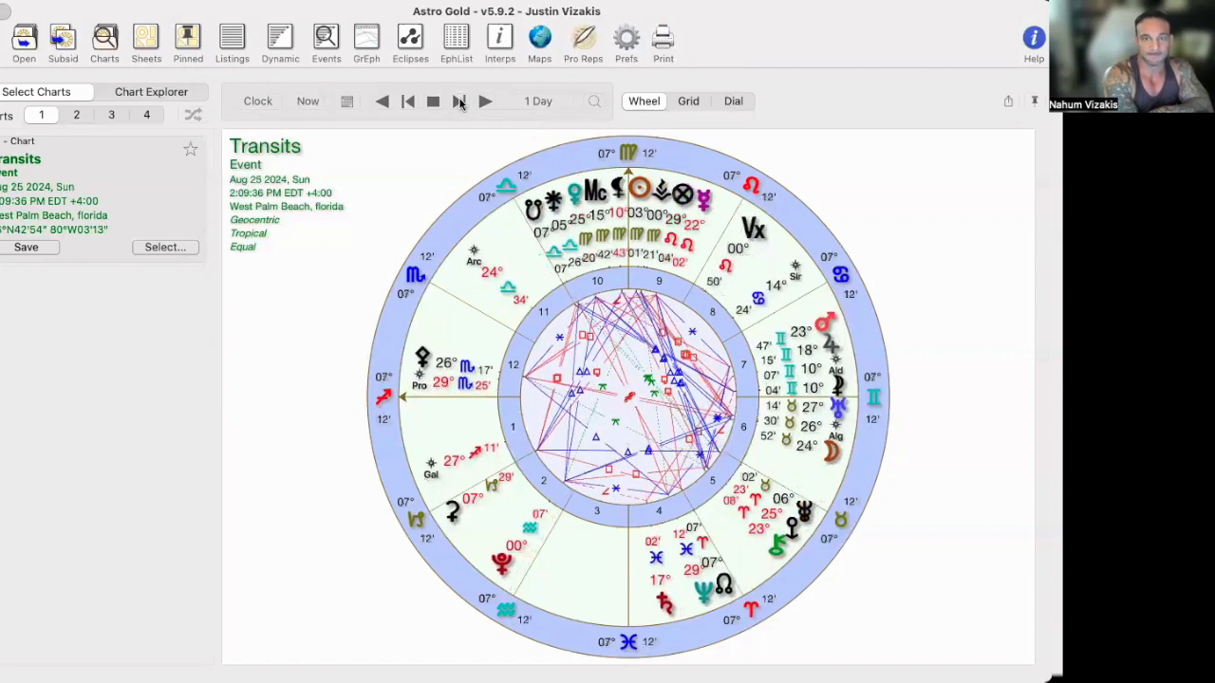
click(486, 101)
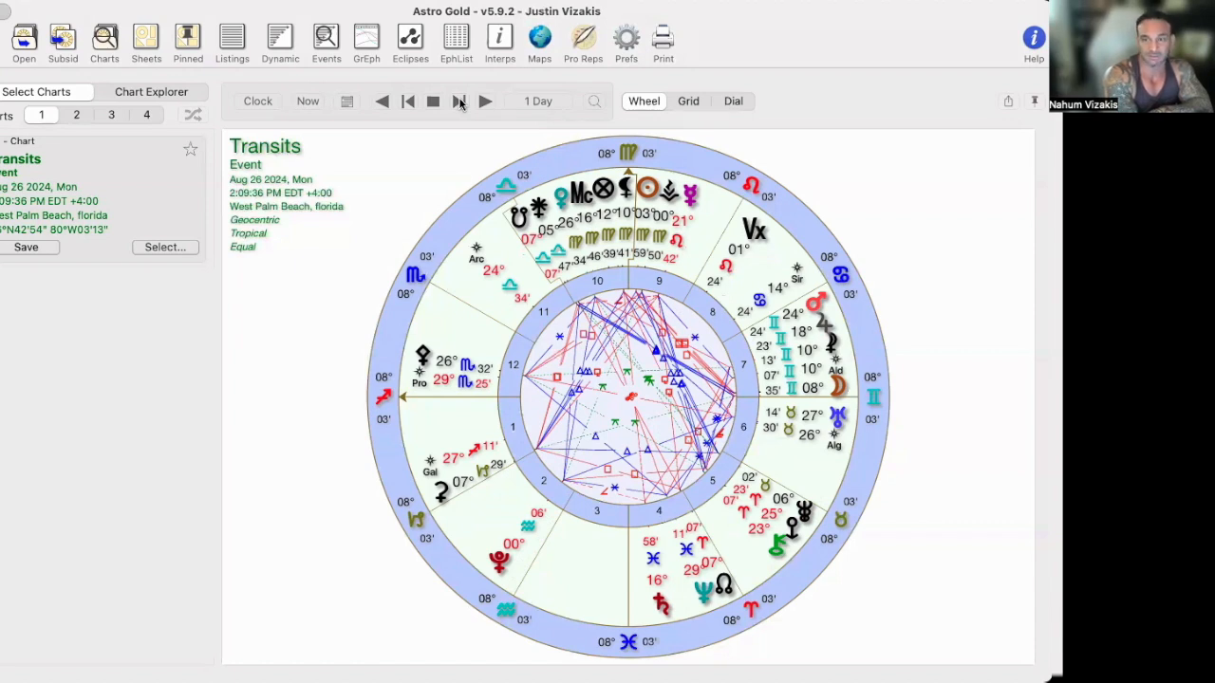
click(486, 101)
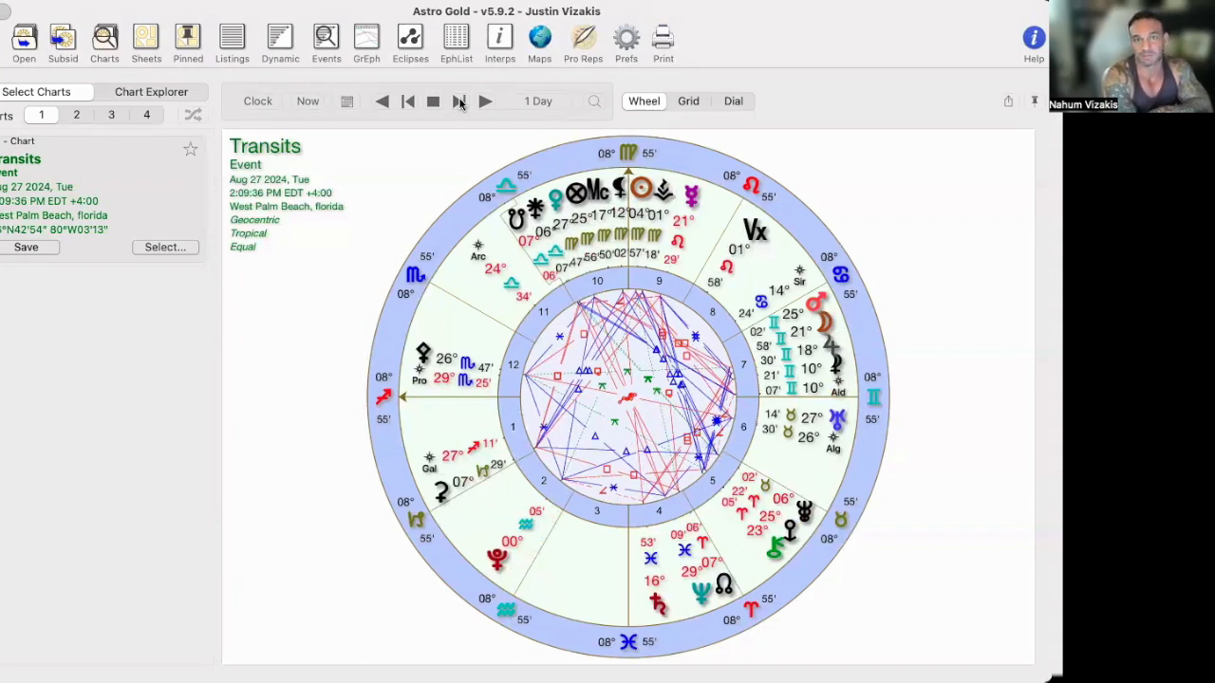
click(460, 101)
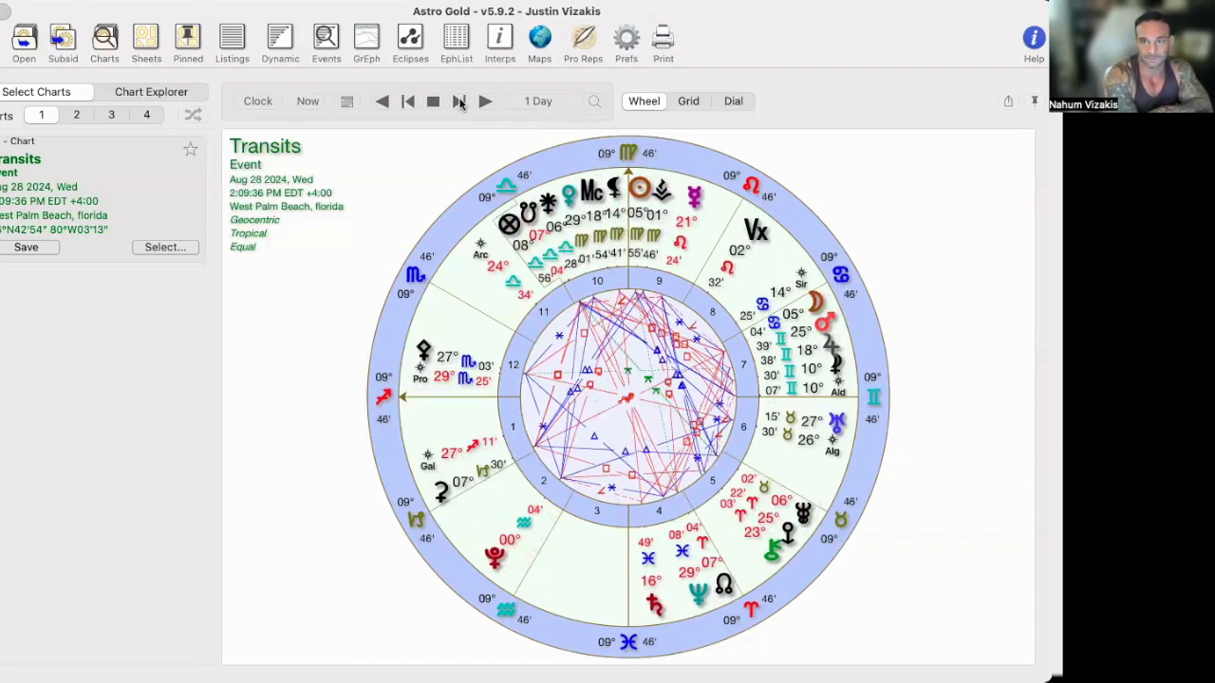
- Step forward through Aug 29–31 to Sep 1, 2024, then step back to Saturday, Aug 31
click(486, 100)
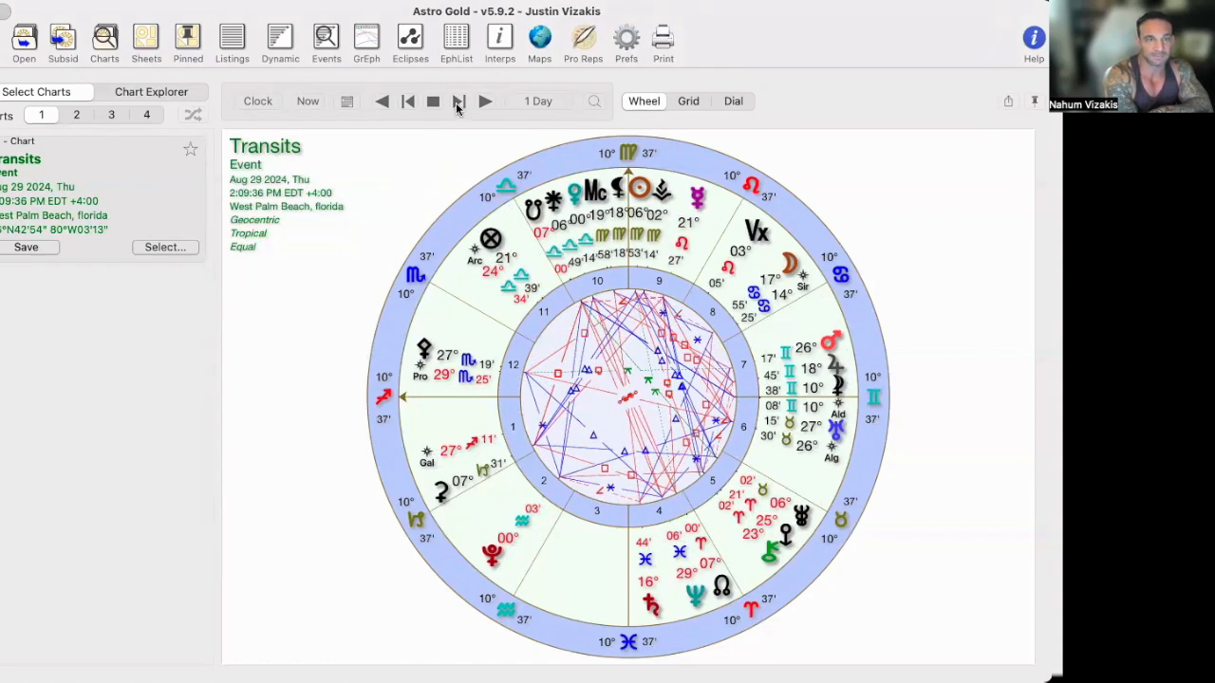
mouse_move(459, 101)
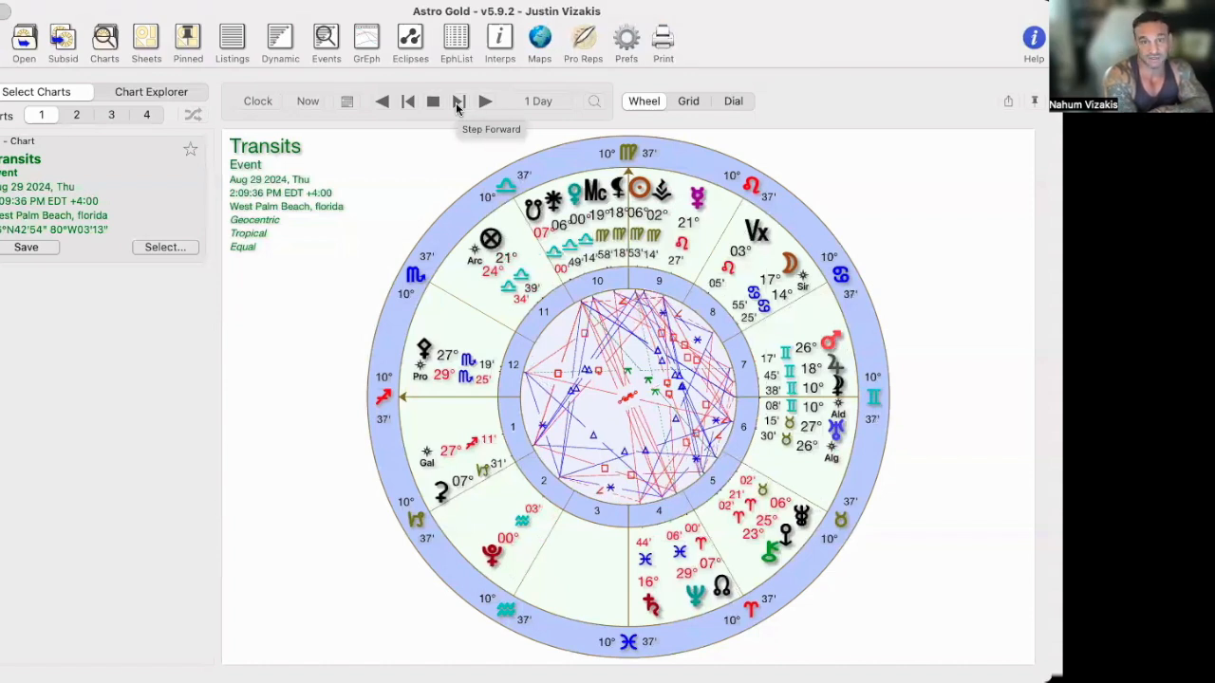
click(459, 103)
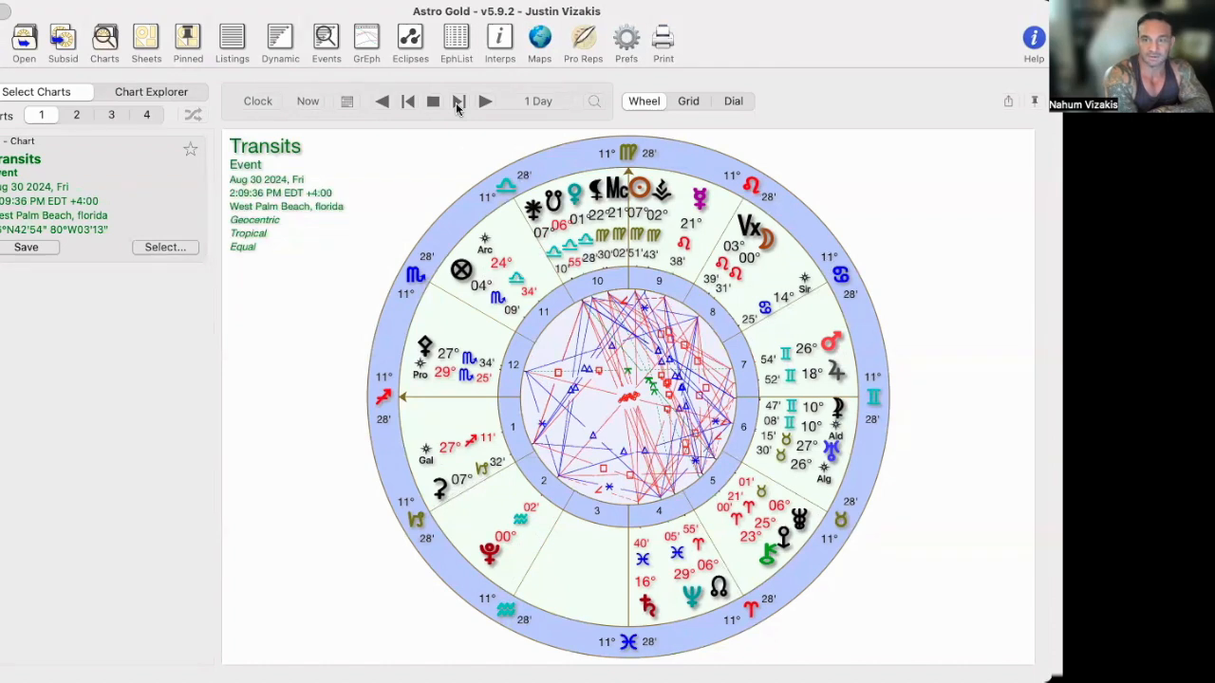
click(459, 100)
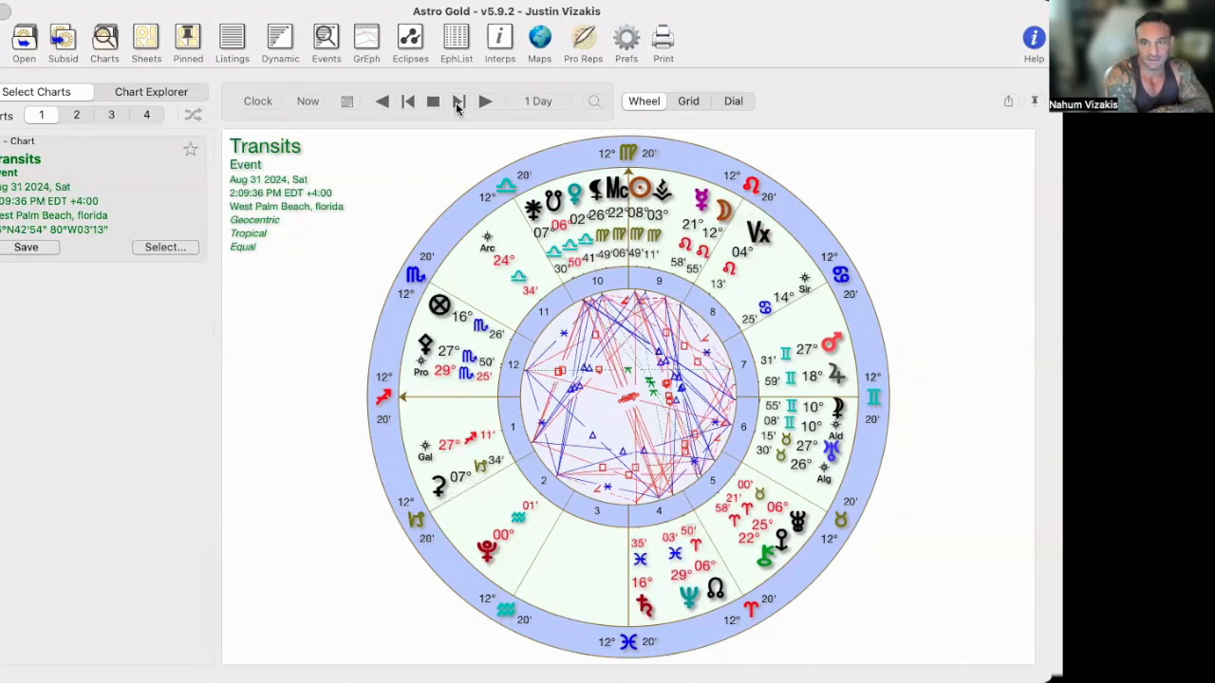
mouse_move(326, 380)
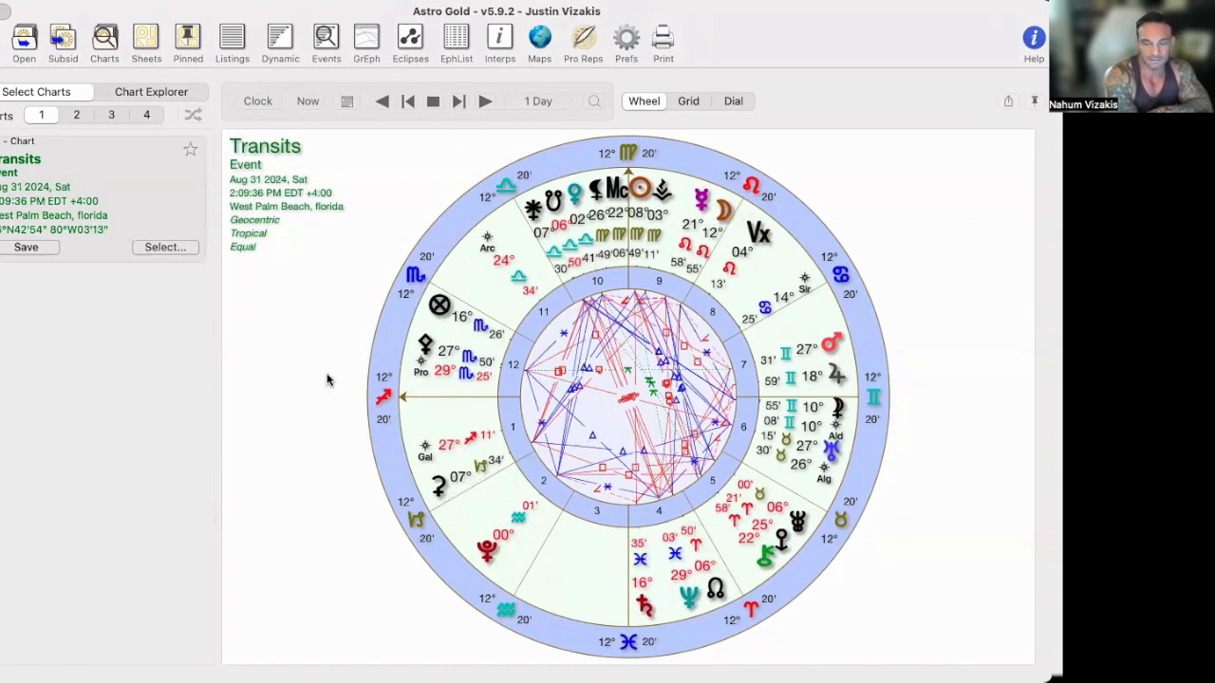
click(459, 101)
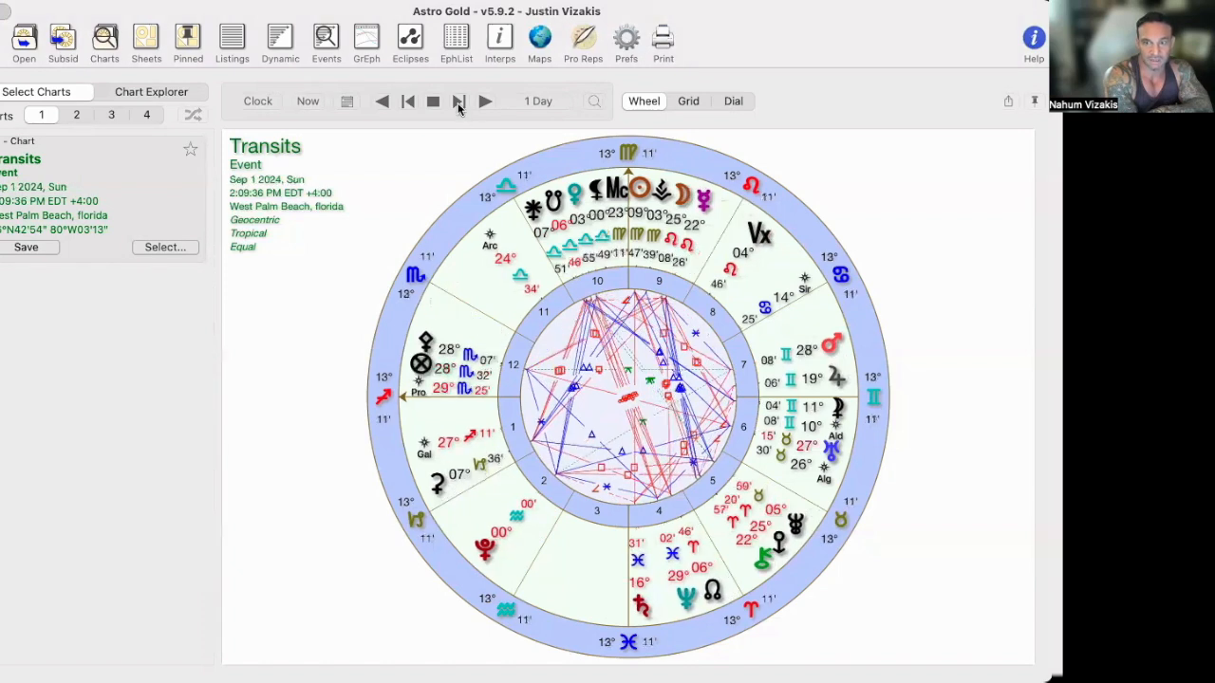
click(380, 102)
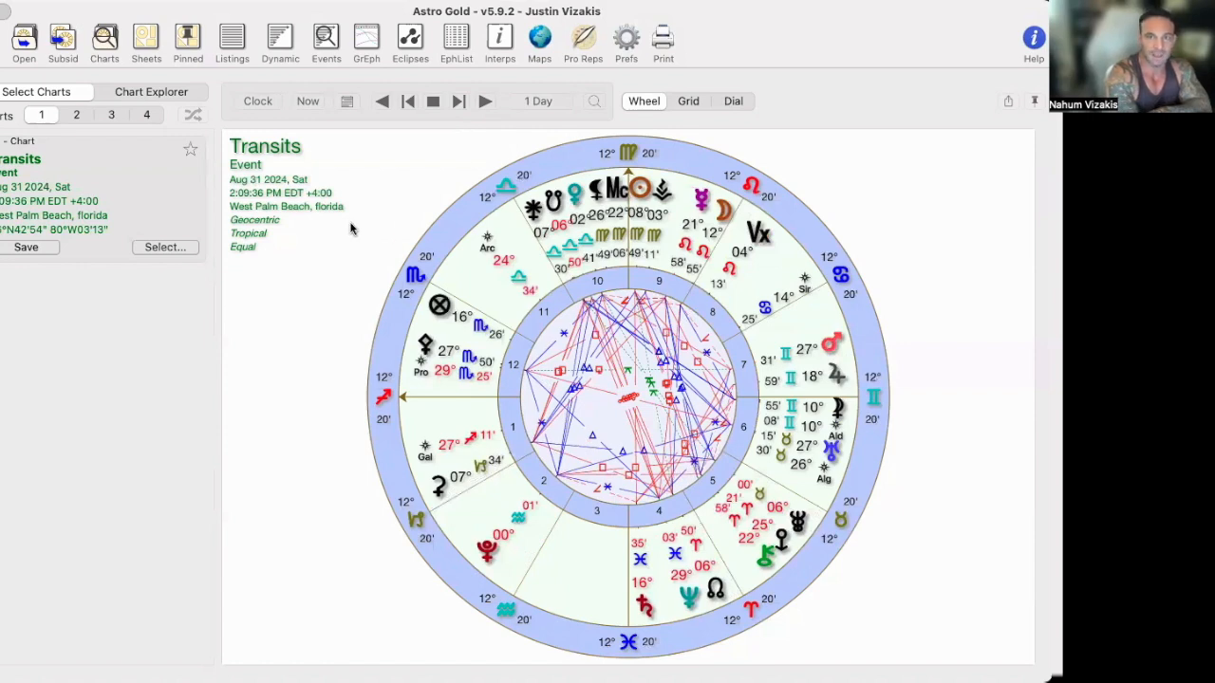
mouse_move(326, 315)
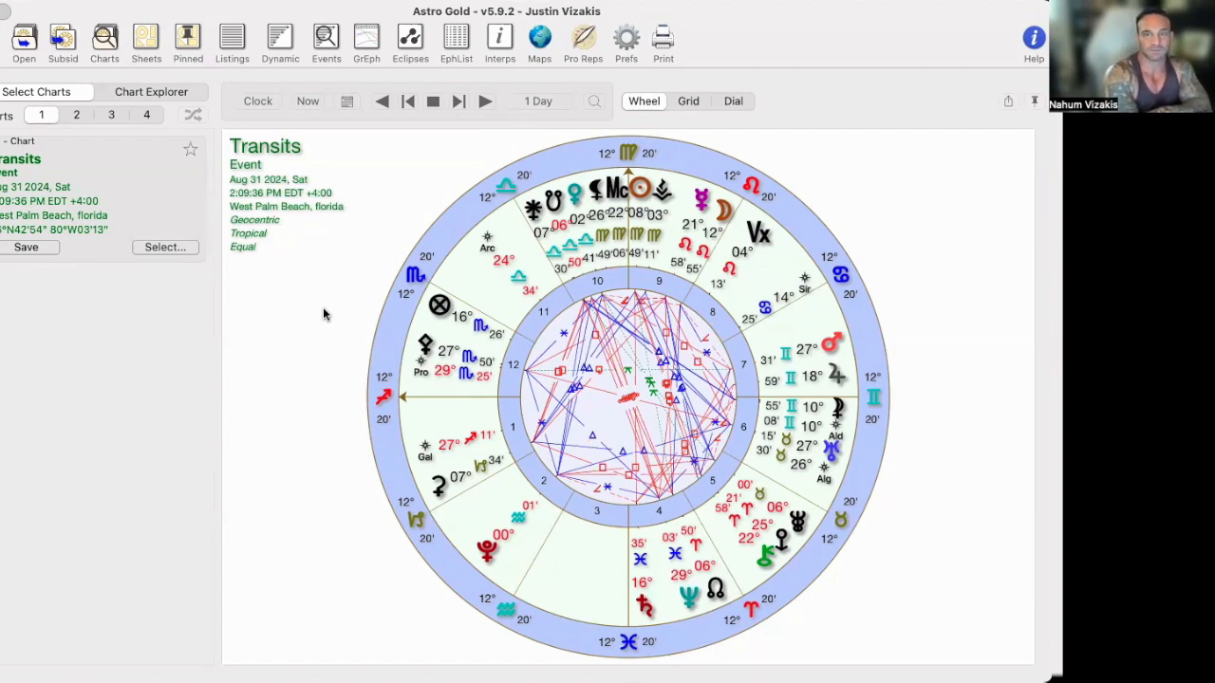
mouse_move(467, 399)
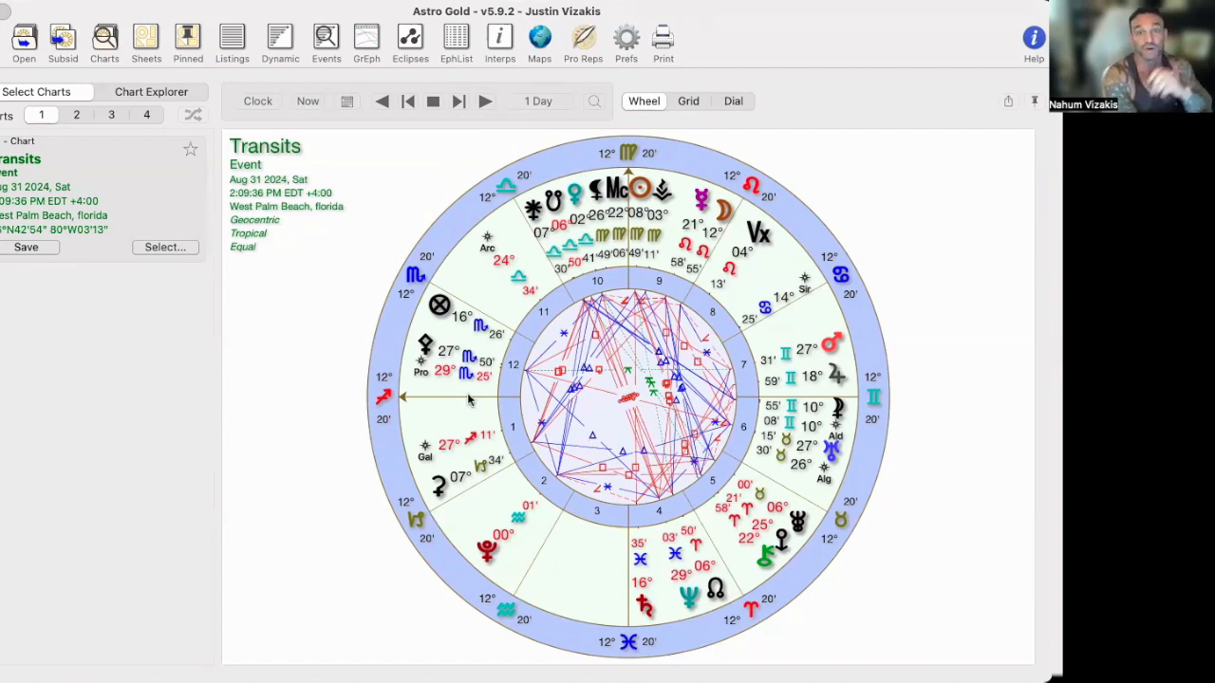